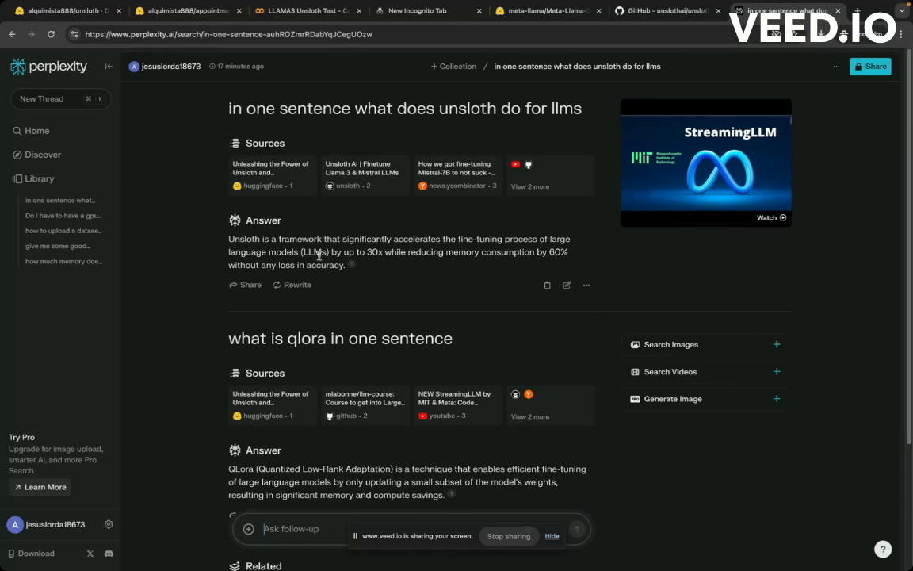
pyautogui.moveTo(179, 242)
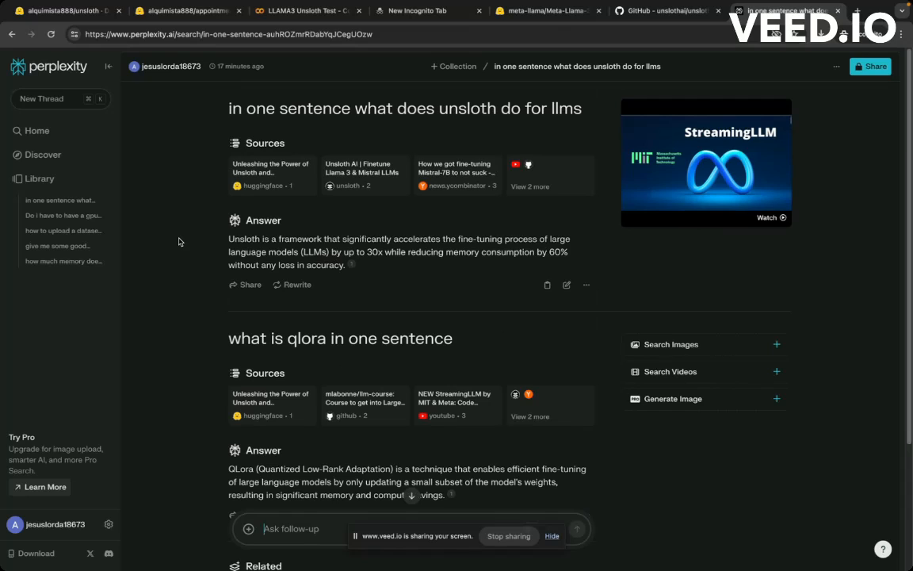
pyautogui.moveTo(212, 229)
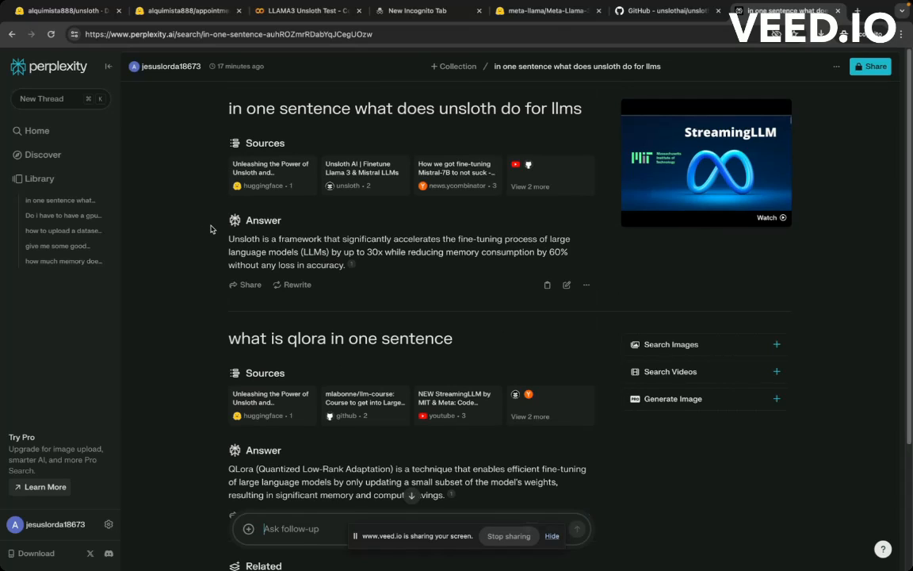
pyautogui.moveTo(660, 25)
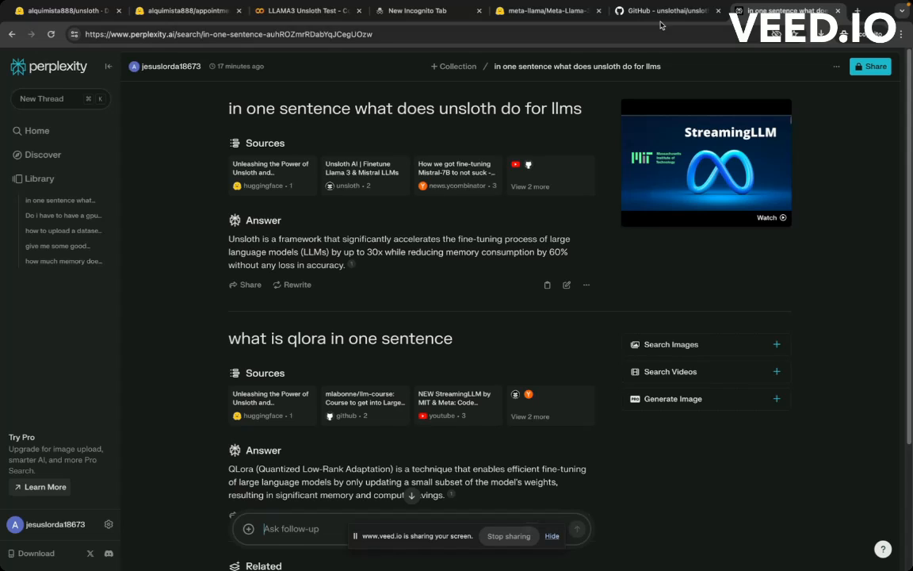
# Step: Flip between the Unsloth GitHub repo and the Perplexity answer about Unsloth, reading further down
pyautogui.click(662, 10)
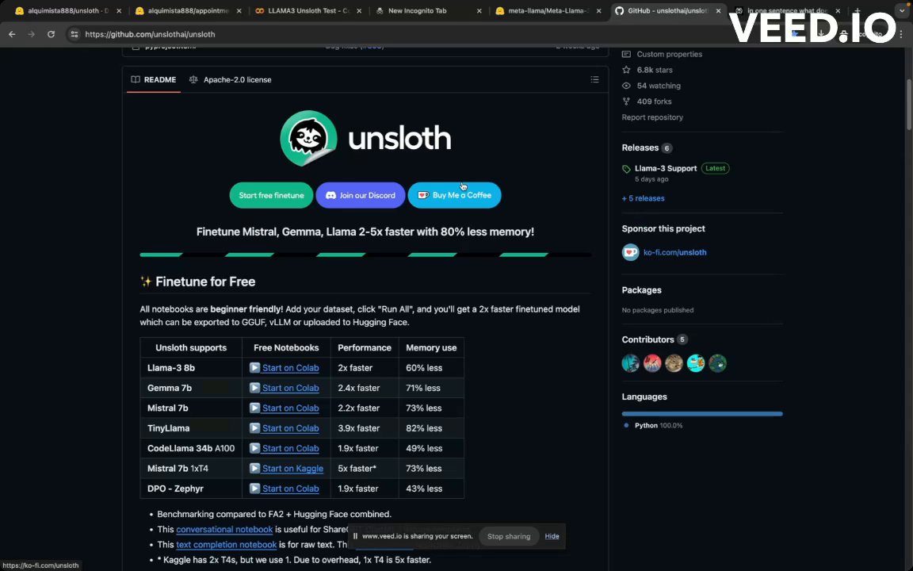
pyautogui.click(785, 11)
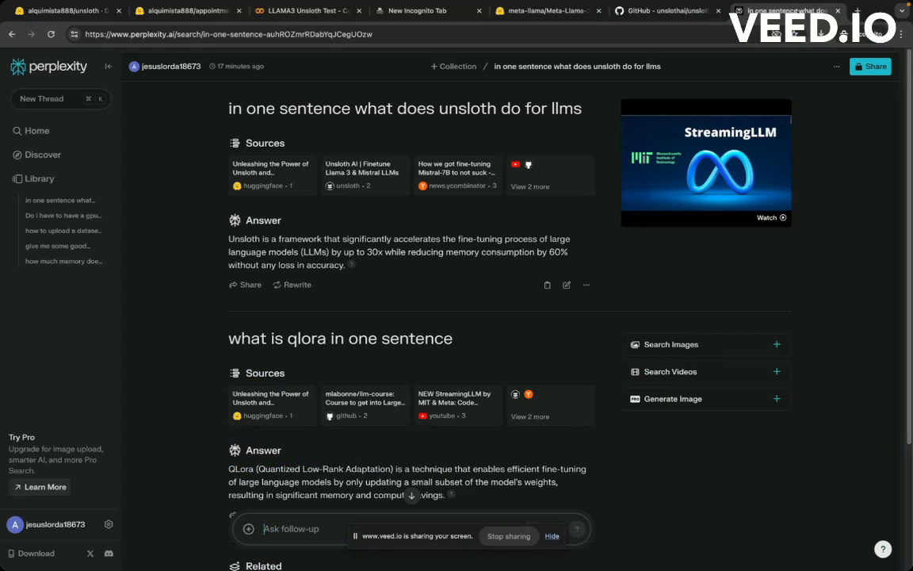
pyautogui.moveTo(513, 266)
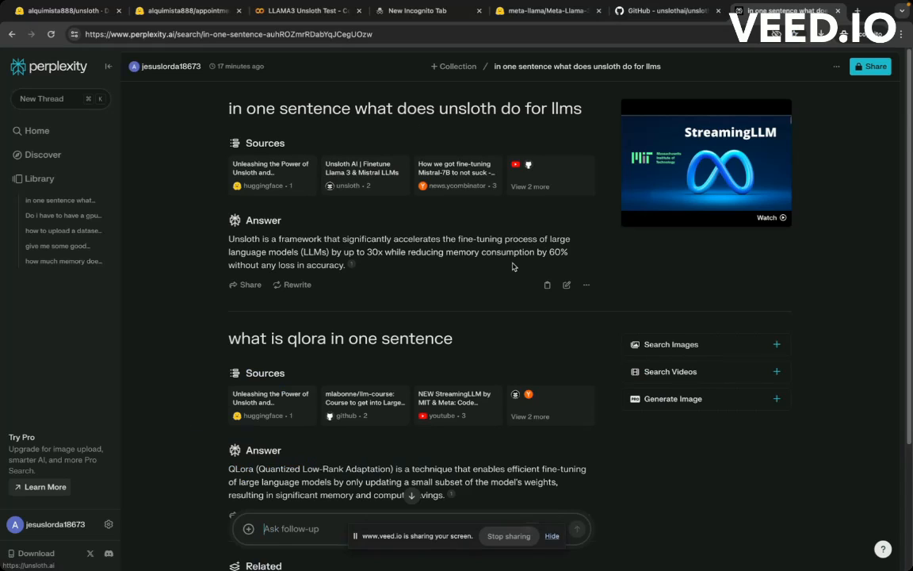
pyautogui.moveTo(462, 270)
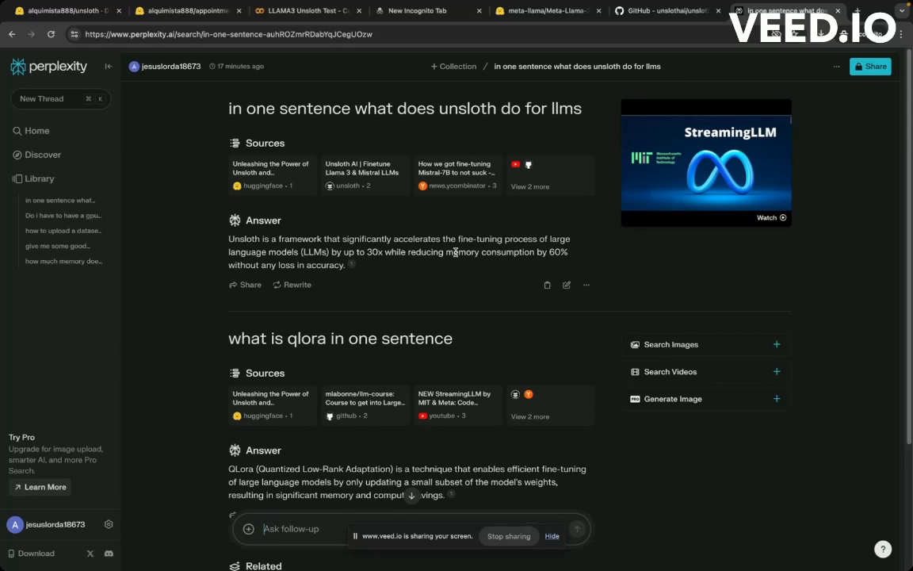
pyautogui.moveTo(520, 254)
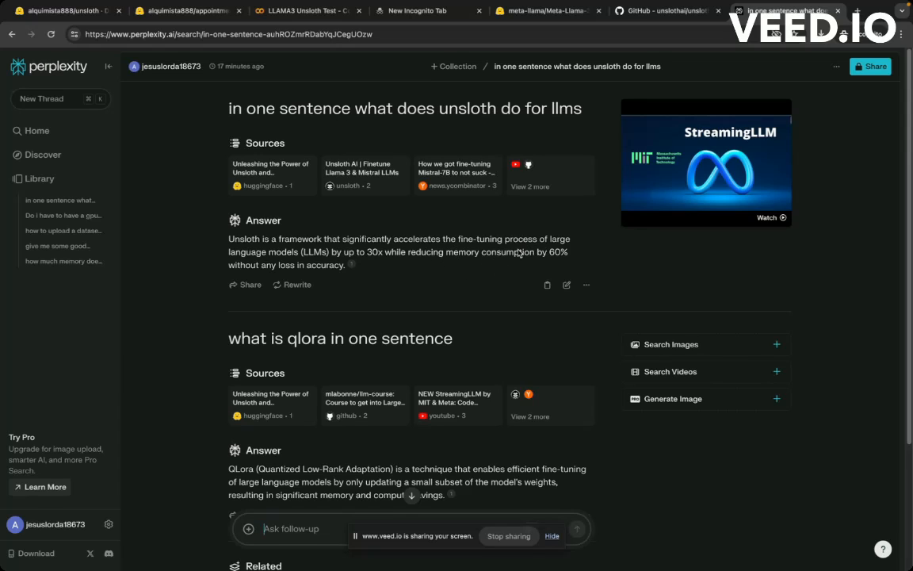
pyautogui.moveTo(523, 254)
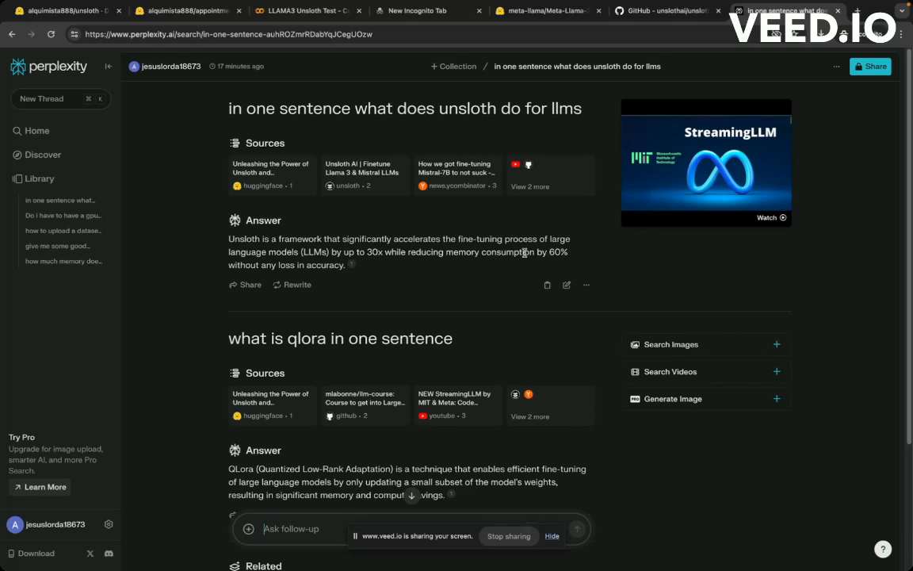
pyautogui.moveTo(416, 263)
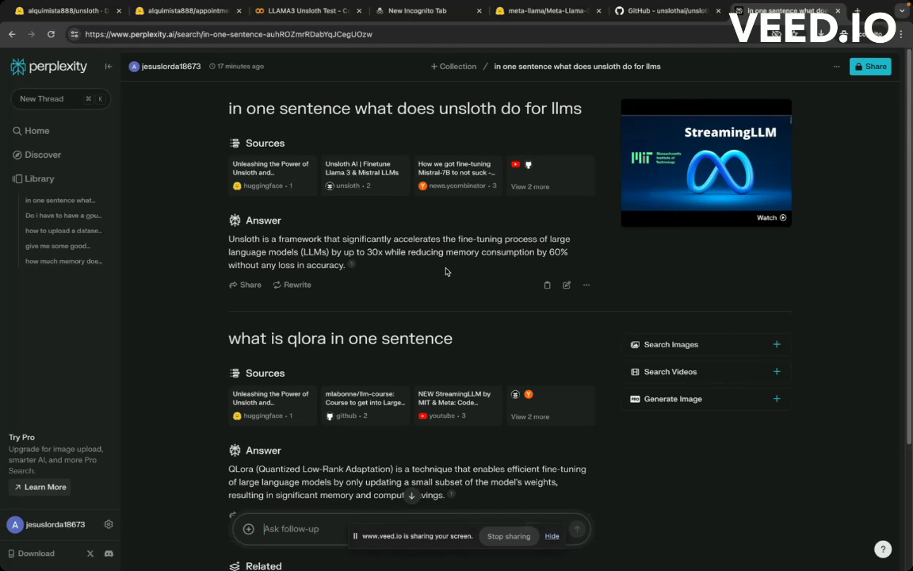
pyautogui.scroll(-3)
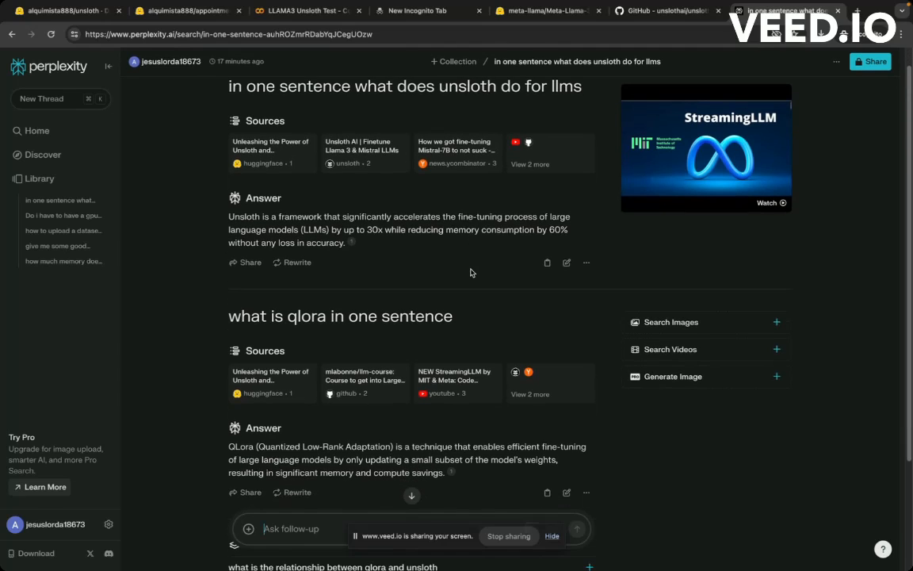
pyautogui.scroll(-3)
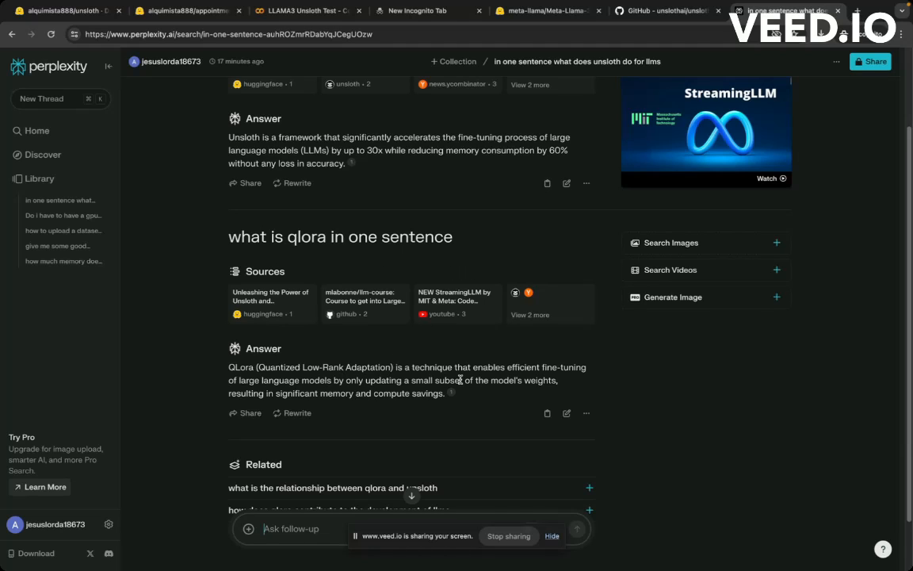
pyautogui.moveTo(513, 379)
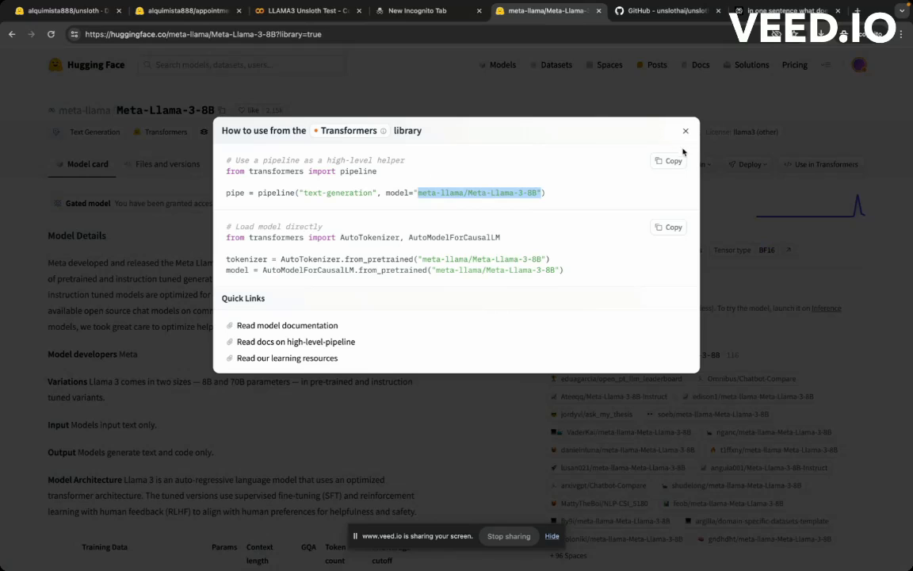
# Step: Dismiss the Transformers usage snippet for Meta-Llama-3-8B and return to the LLAMA3 Unsloth Test notebook
pyautogui.click(685, 130)
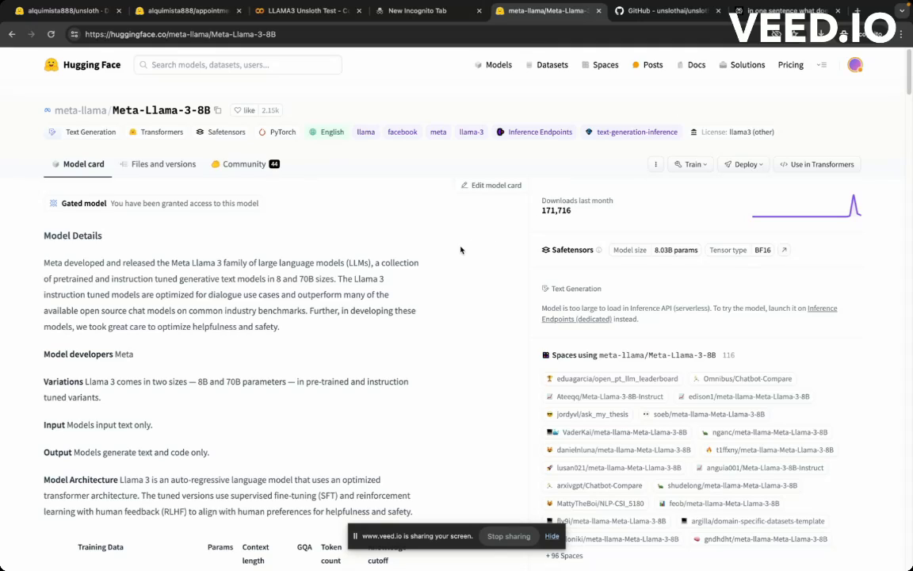
pyautogui.moveTo(278, 192)
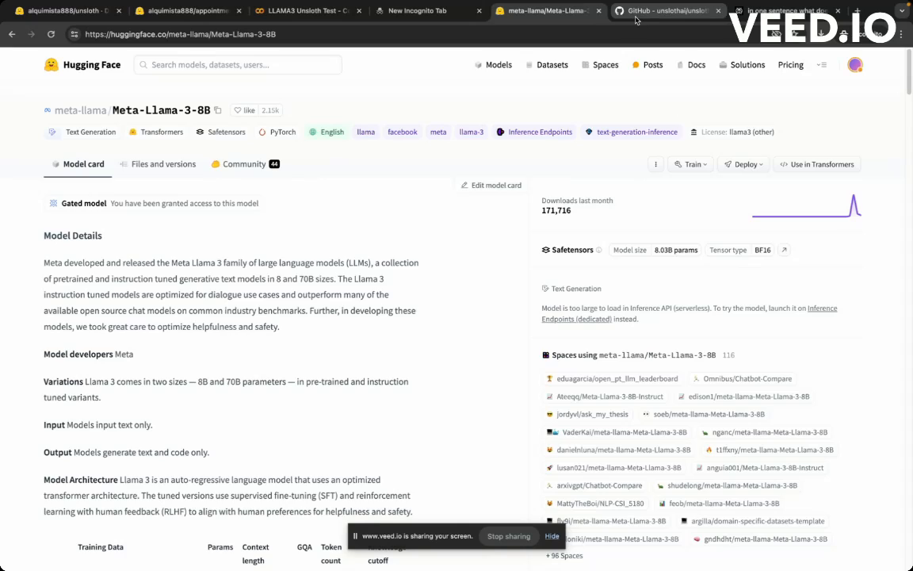
pyautogui.click(665, 10)
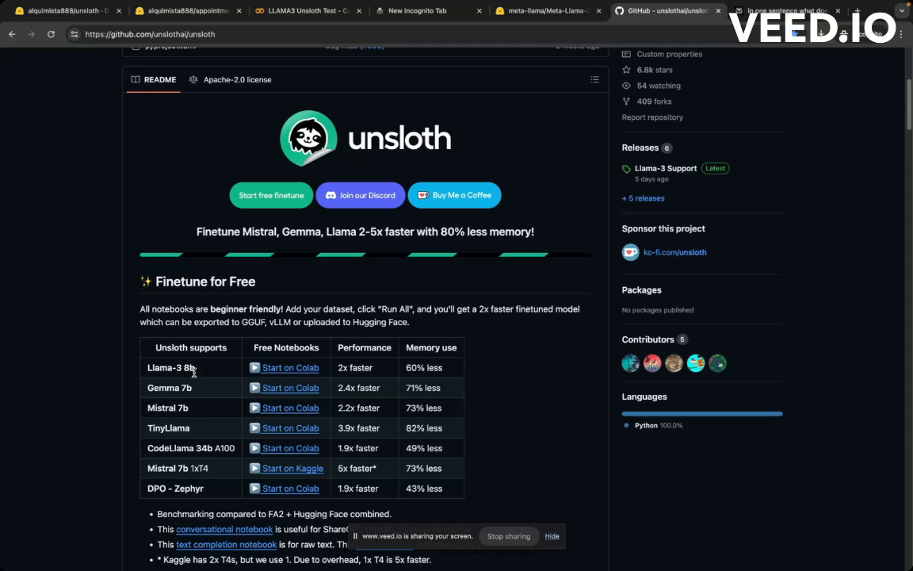
pyautogui.moveTo(468, 104)
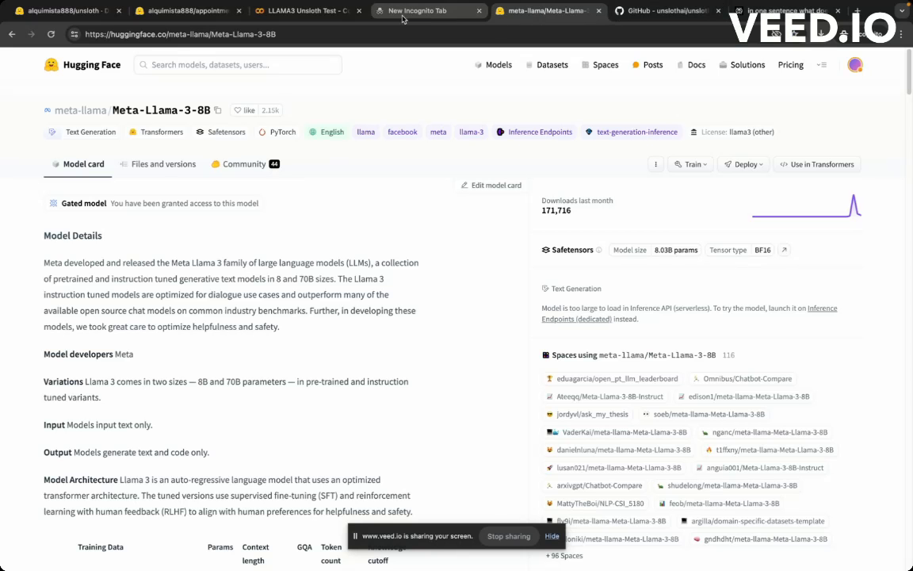
pyautogui.click(305, 11)
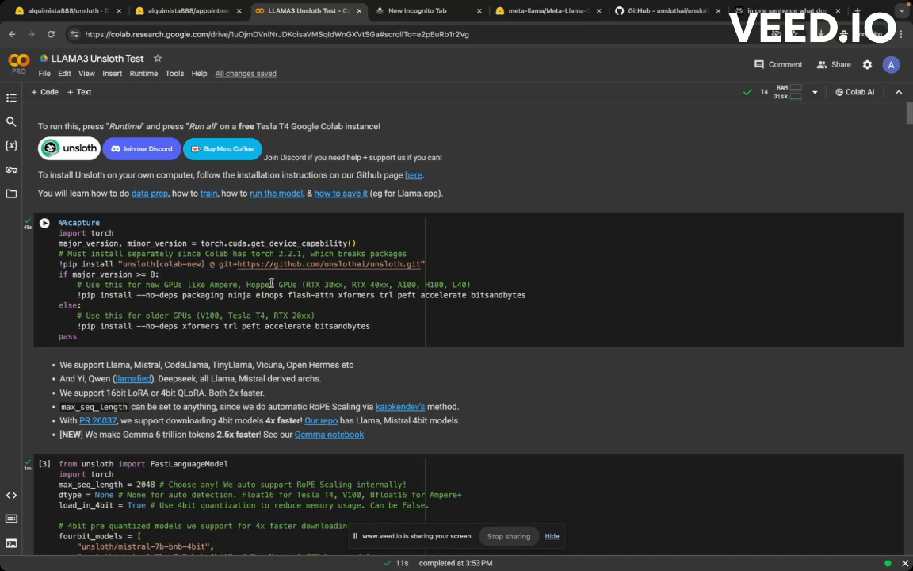
pyautogui.scroll(-3)
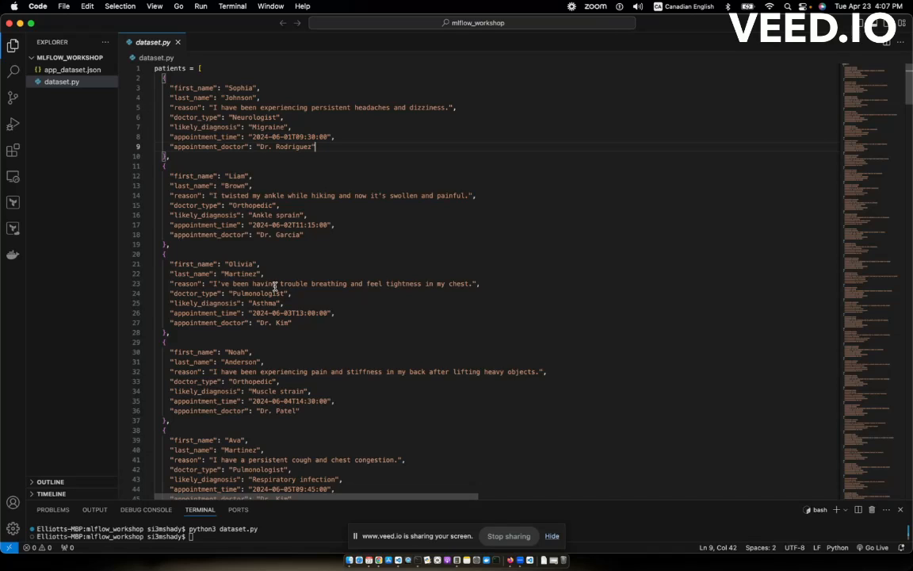
pyautogui.moveTo(278, 282)
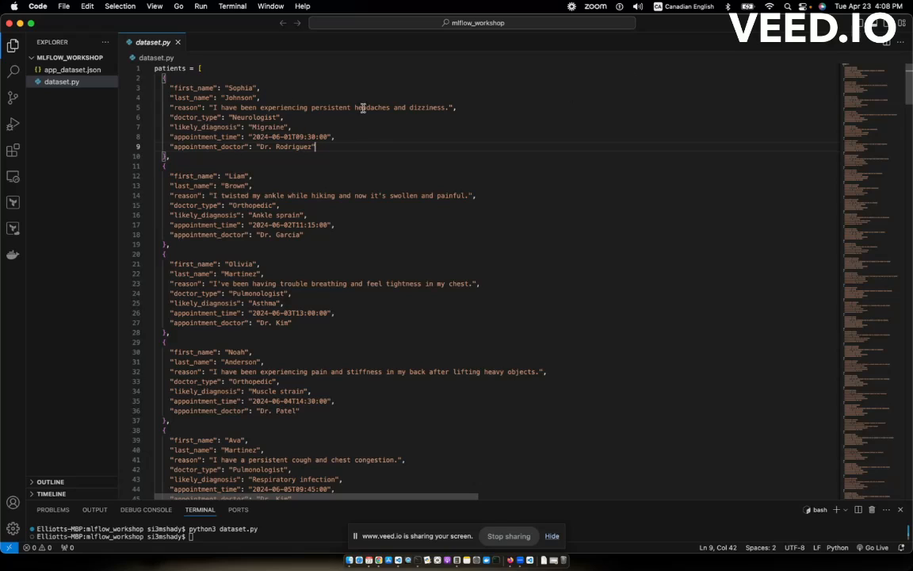
pyautogui.moveTo(388, 137)
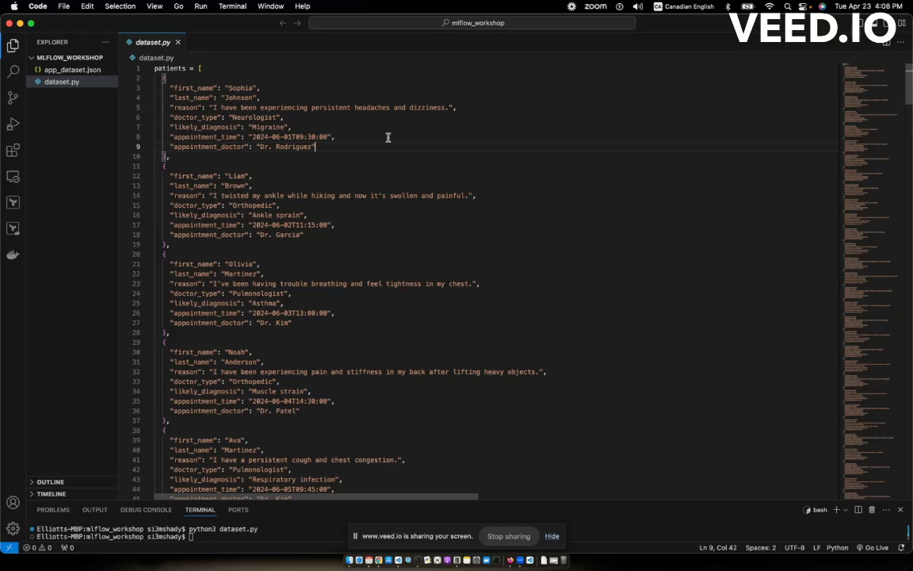
pyautogui.moveTo(249, 139)
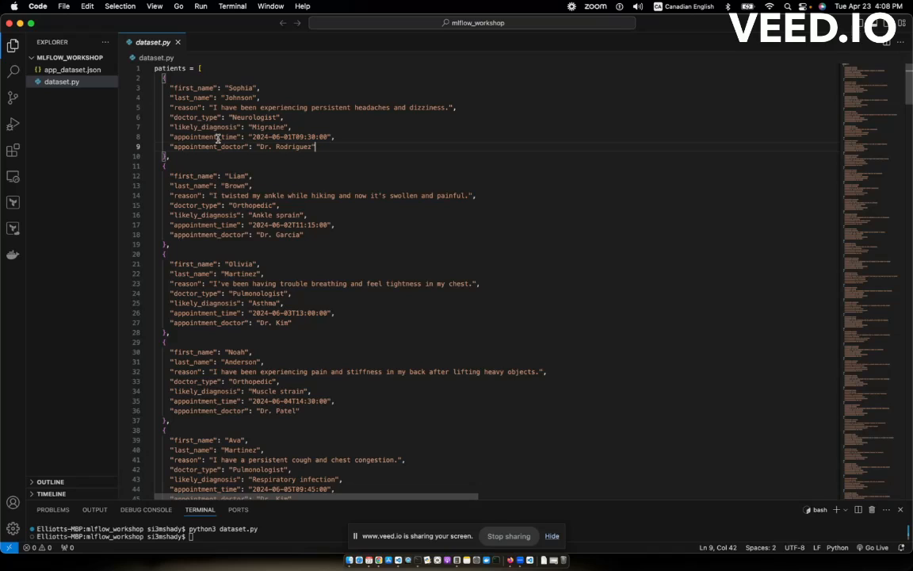
pyautogui.moveTo(343, 103)
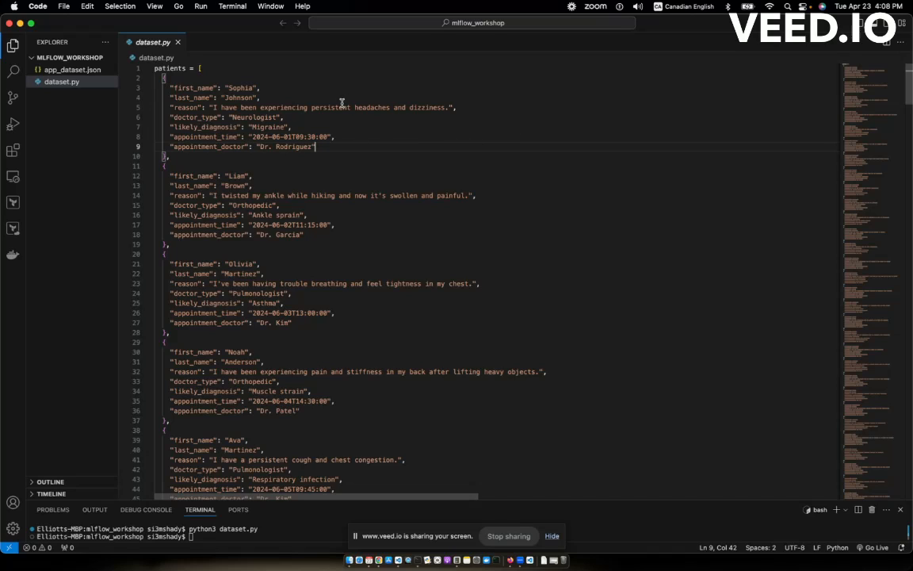
pyautogui.moveTo(240, 152)
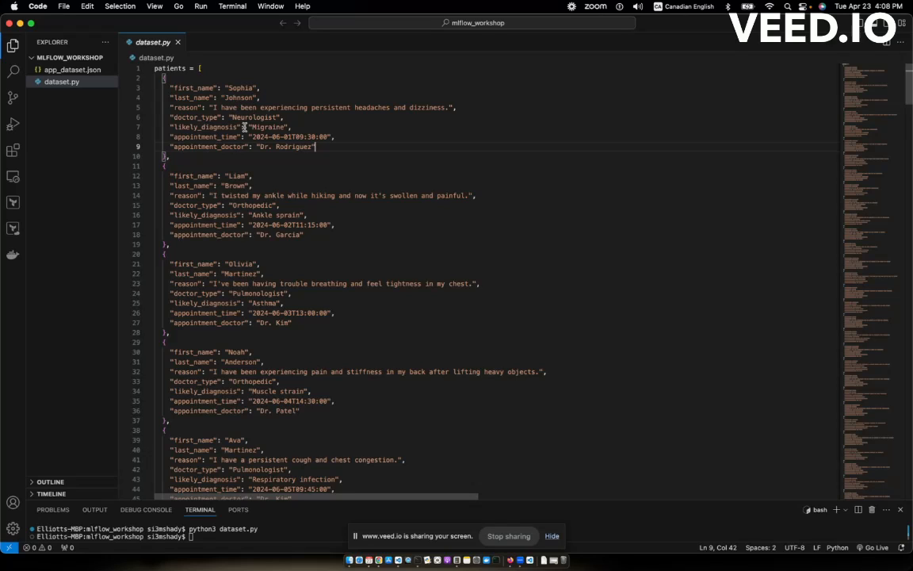
pyautogui.moveTo(225, 144)
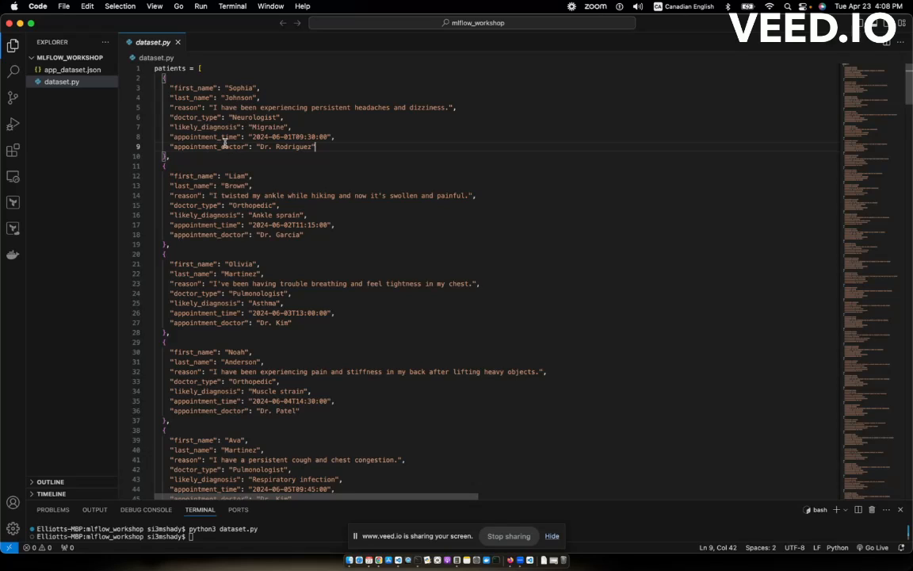
pyautogui.moveTo(319, 121)
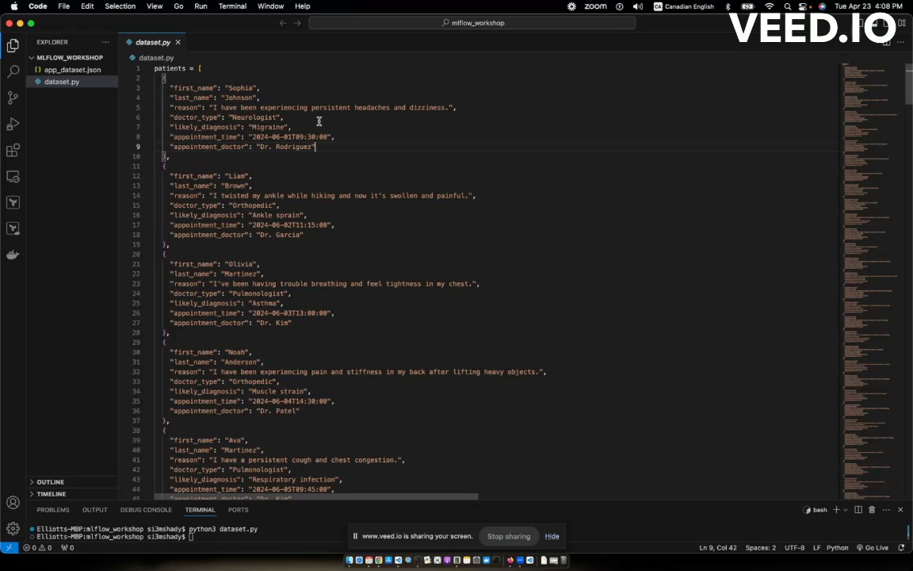
pyautogui.moveTo(264, 125)
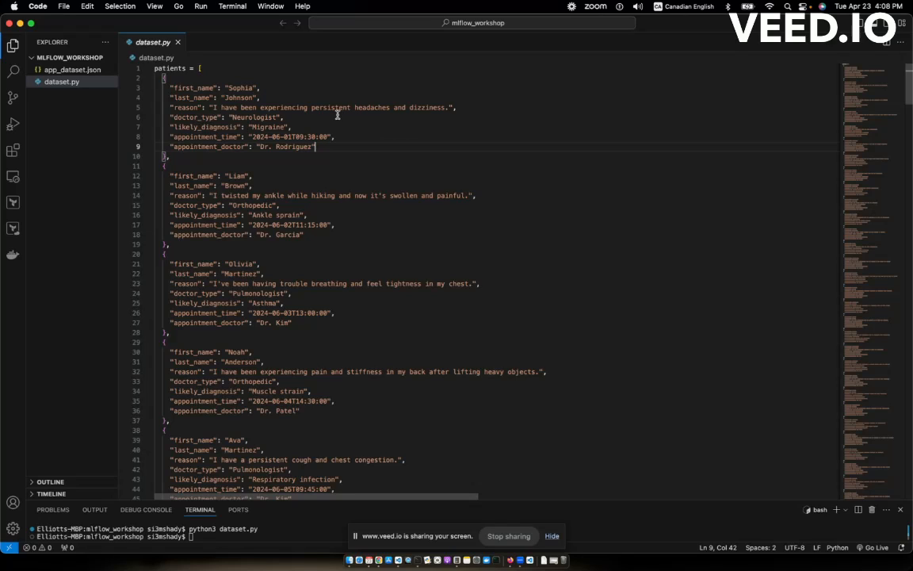
pyautogui.moveTo(266, 199)
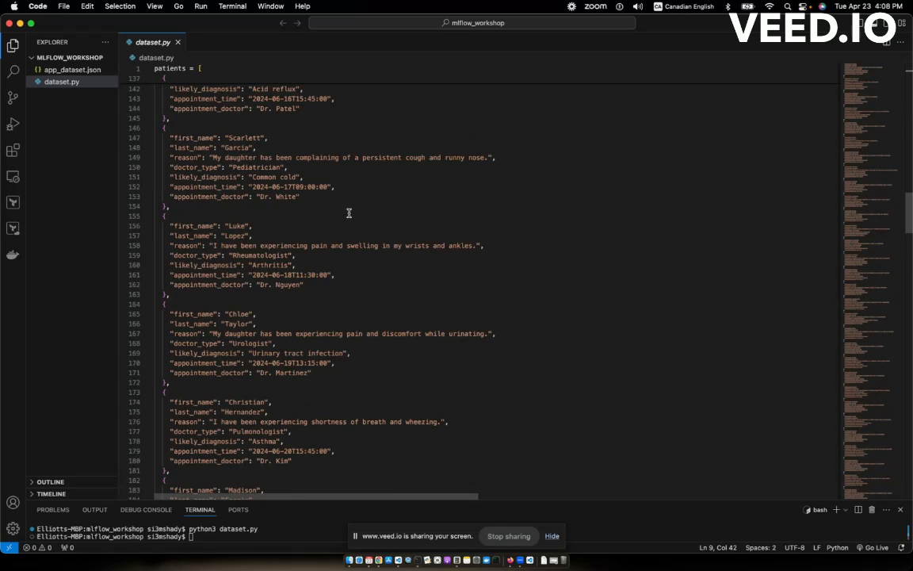
# Step: Scroll through the patient records in dataset.py
pyautogui.scroll(-3)
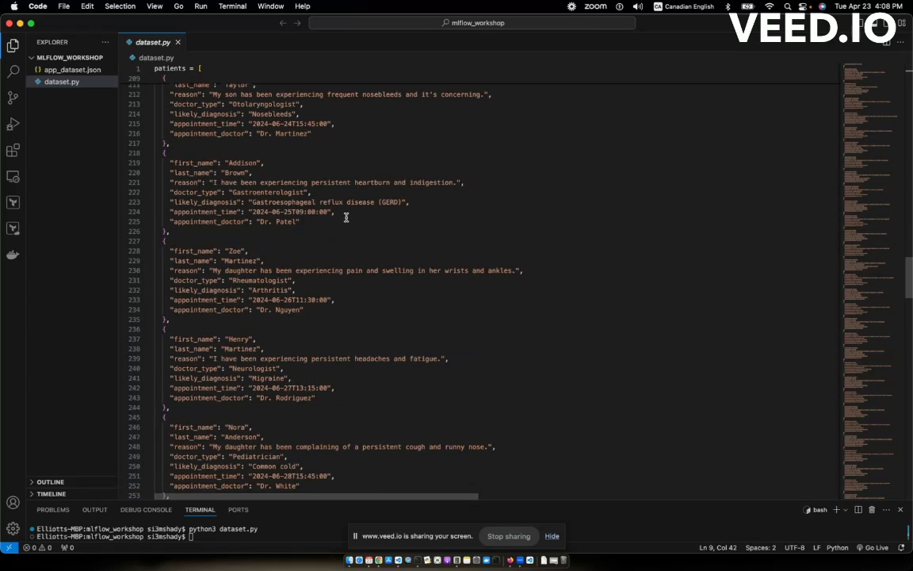
pyautogui.scroll(-3)
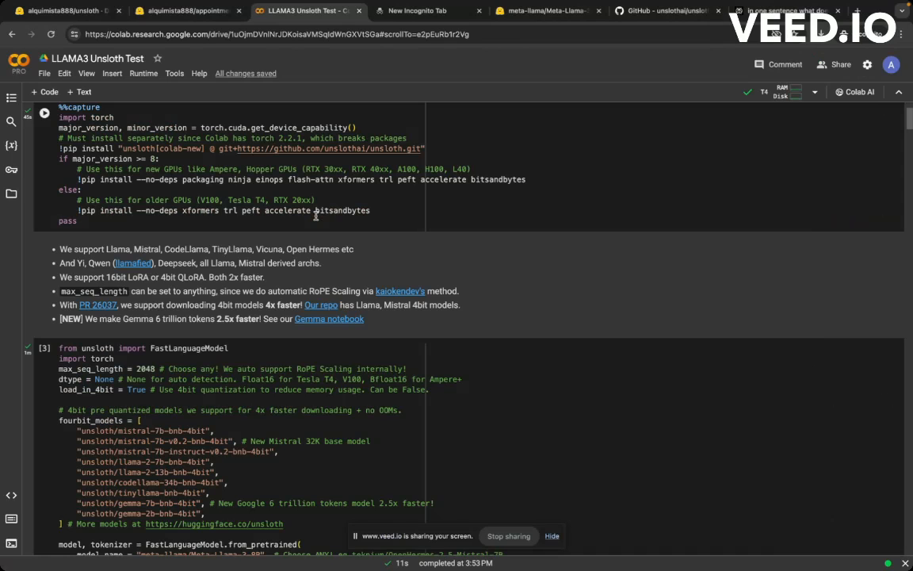
# Step: Review the alquimista888/appointments dataset rows, then return to the LLAMA3 Unsloth Test notebook
pyautogui.click(188, 10)
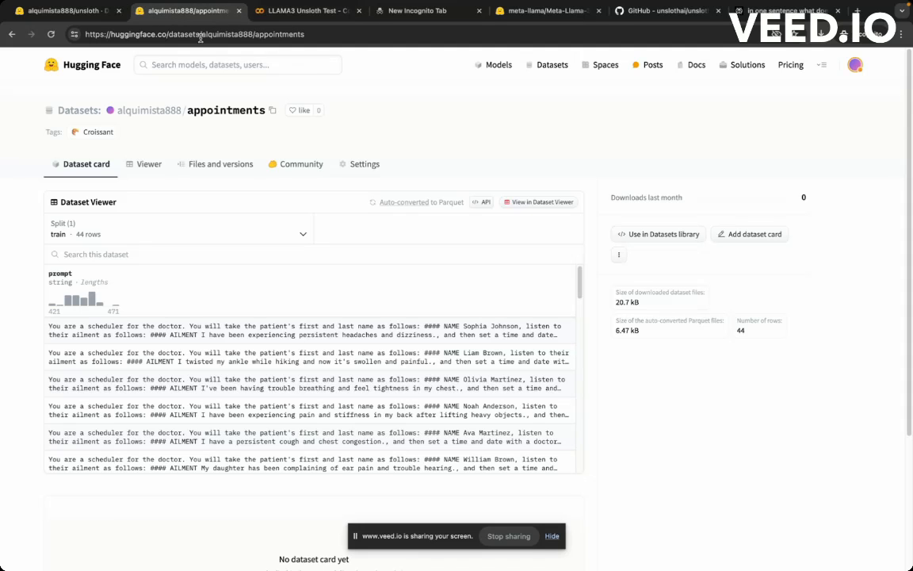
pyautogui.scroll(-3)
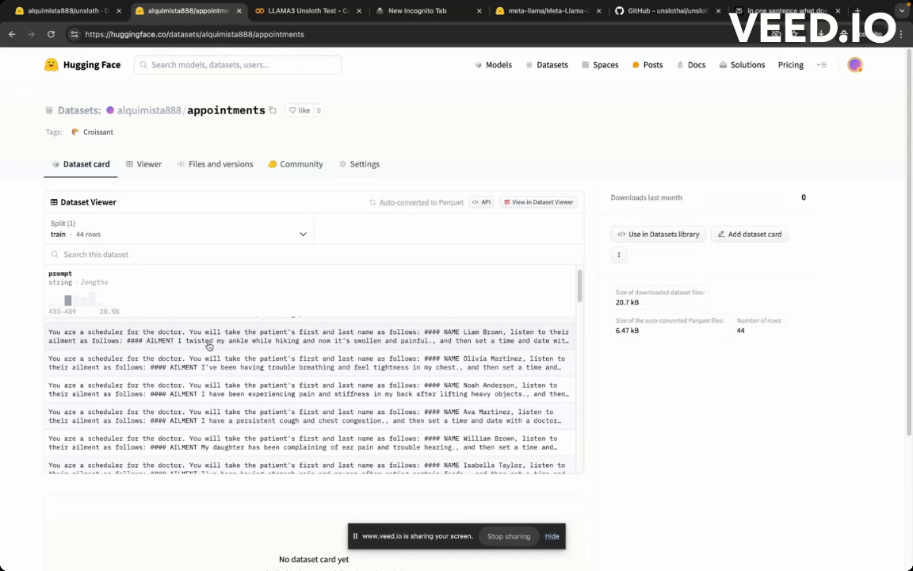
pyautogui.moveTo(183, 344)
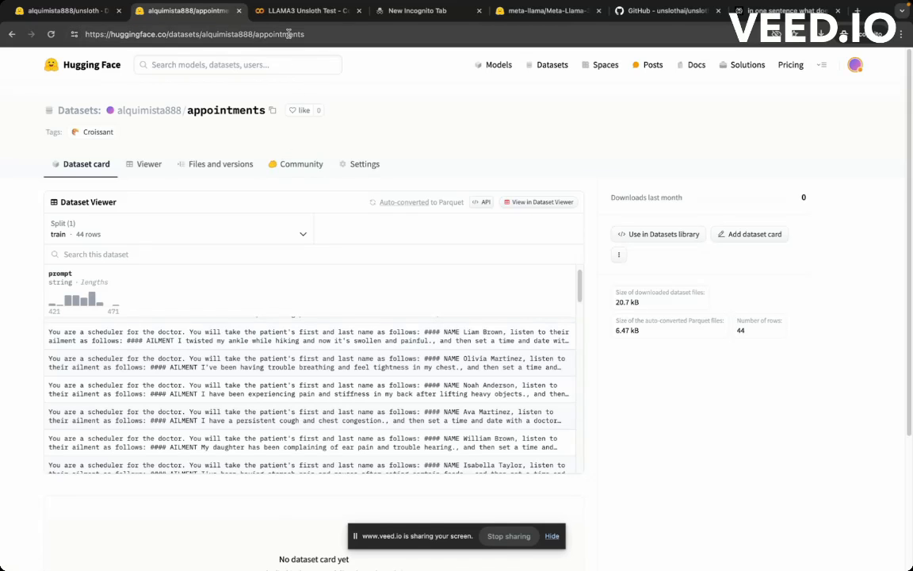
pyautogui.click(305, 10)
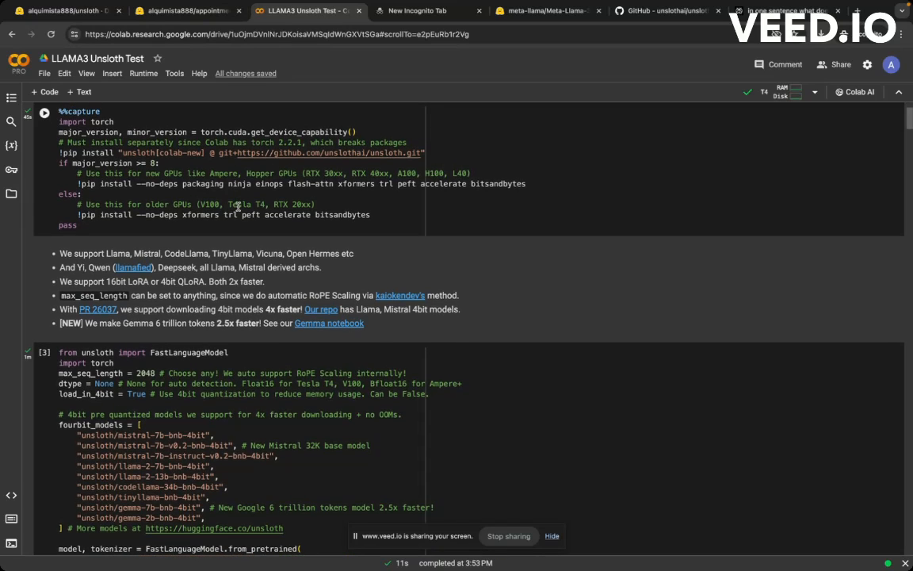
pyautogui.scroll(-3)
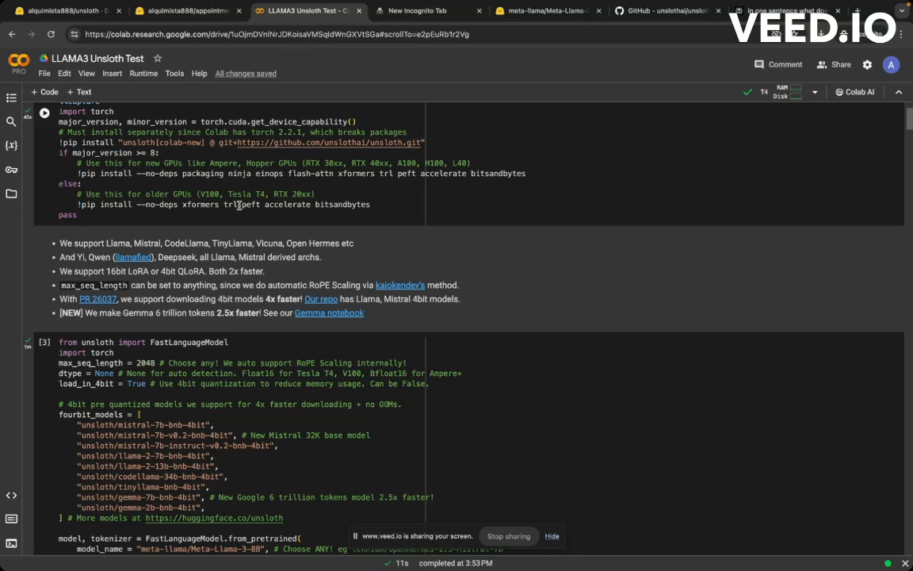
pyautogui.moveTo(159, 123)
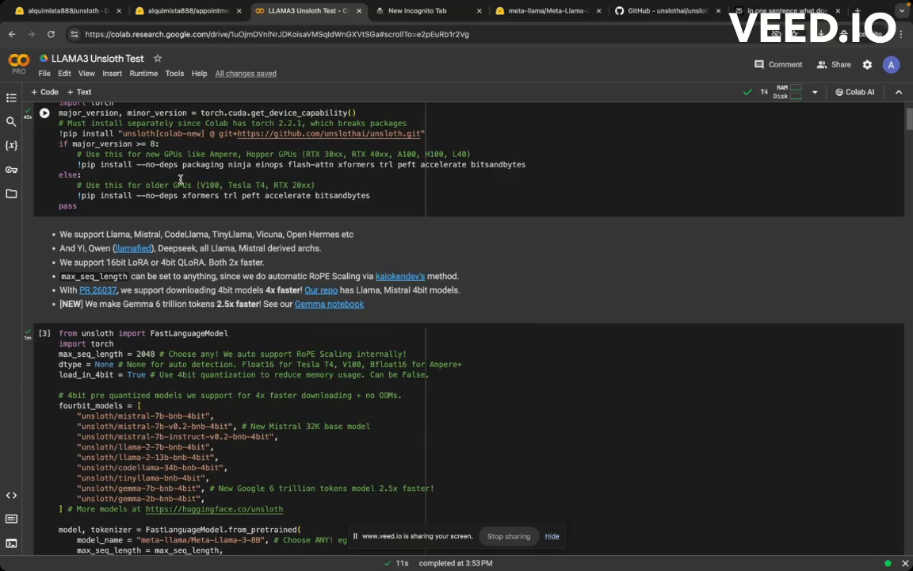
pyautogui.scroll(-3)
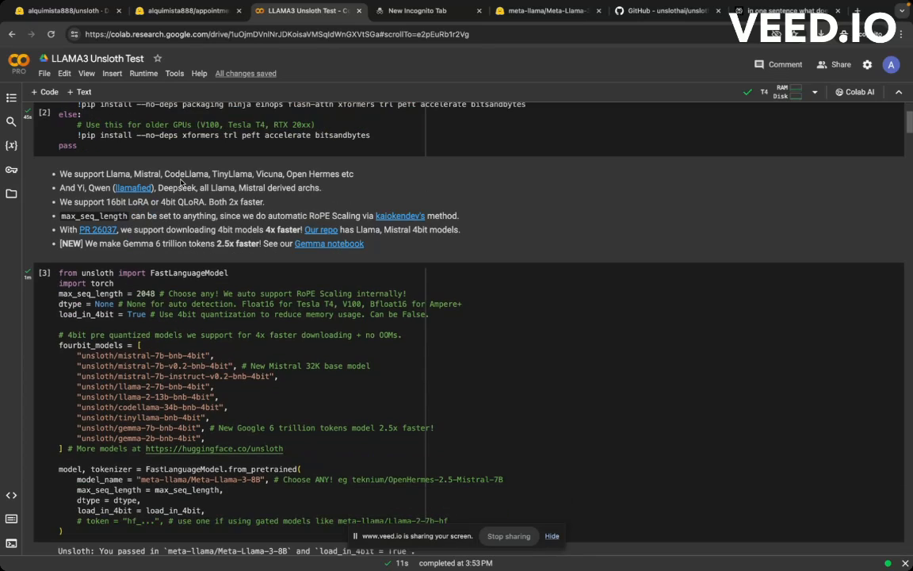
pyautogui.scroll(-3)
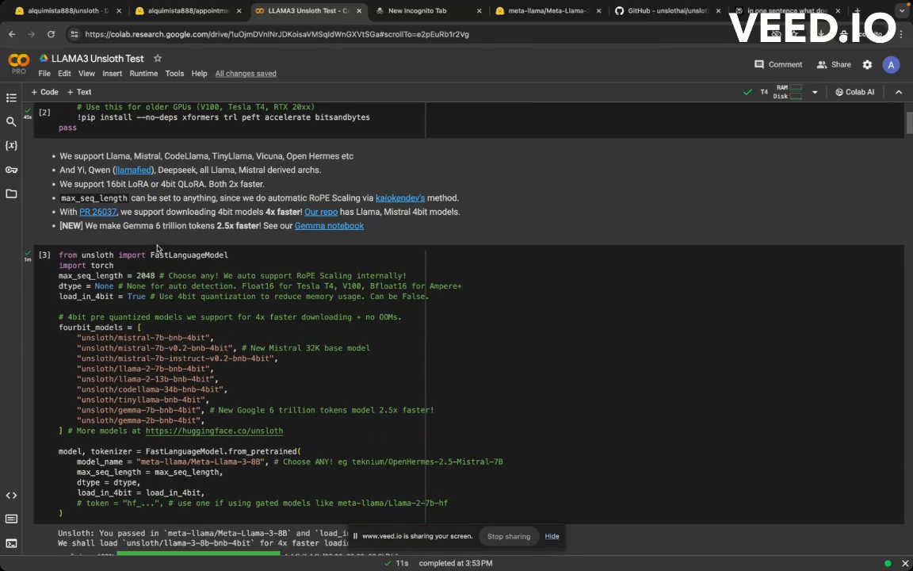
pyautogui.moveTo(616, 83)
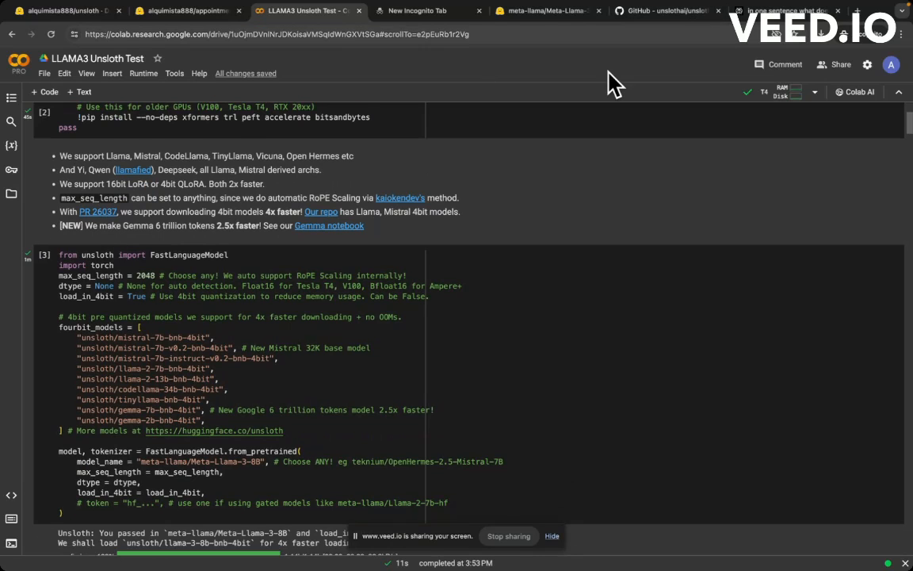
pyautogui.scroll(-3)
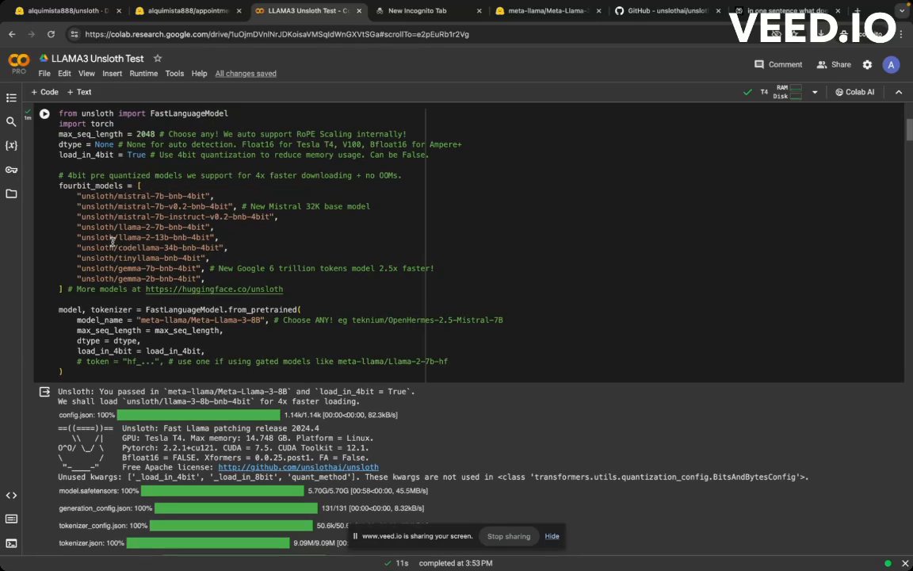
pyautogui.moveTo(330, 288)
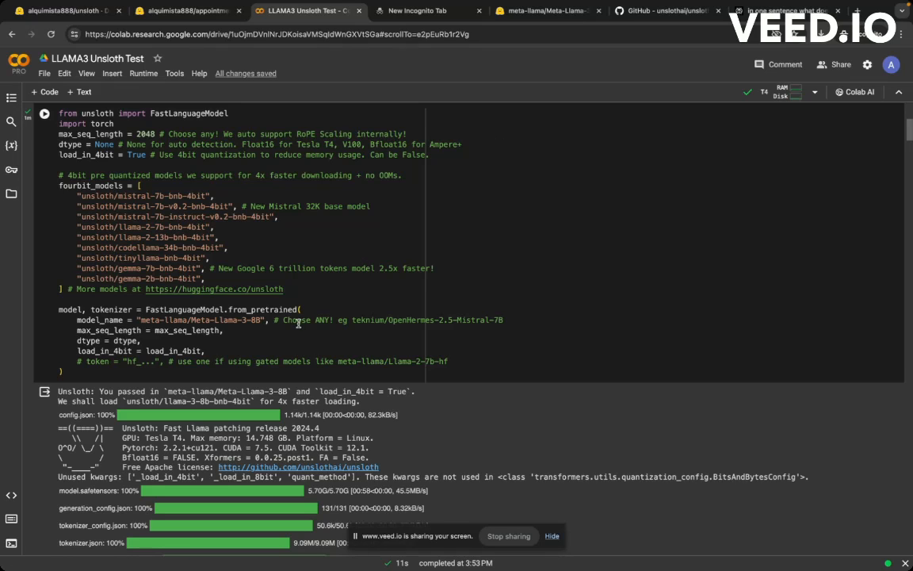
pyautogui.scroll(-3)
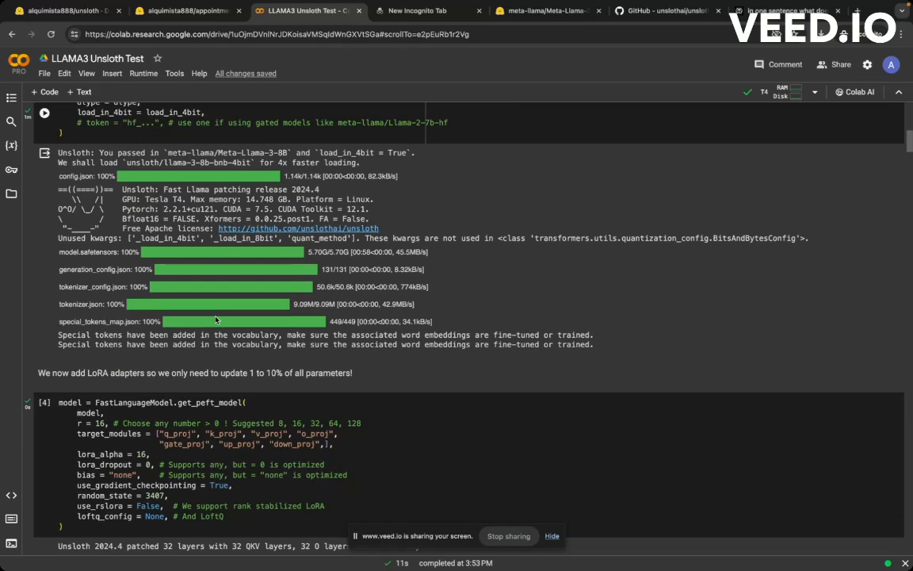
pyautogui.scroll(-3)
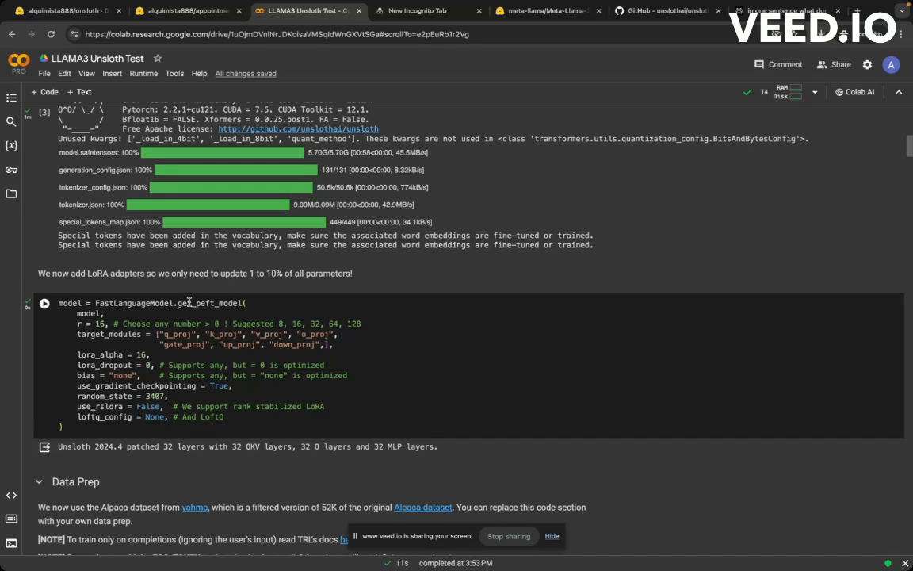
# Step: Scroll to the Data Prep section and bring up Change runtime type showing Python 3 with T4 GPU
pyautogui.scroll(-3)
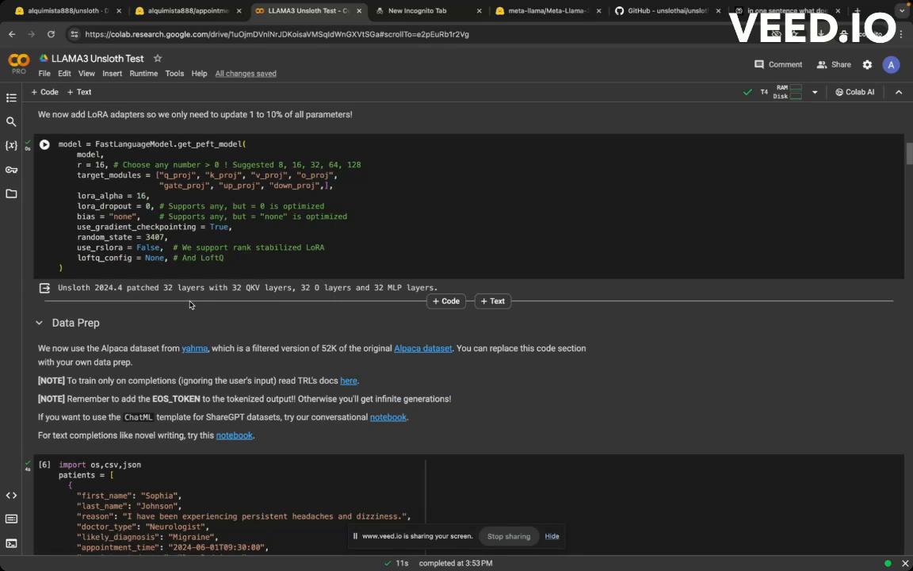
pyautogui.scroll(-3)
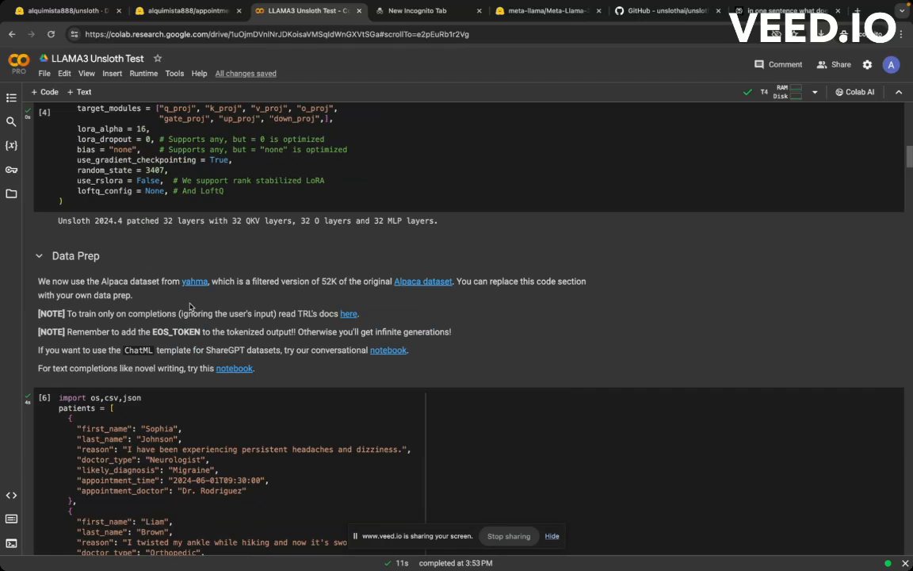
pyautogui.scroll(-3)
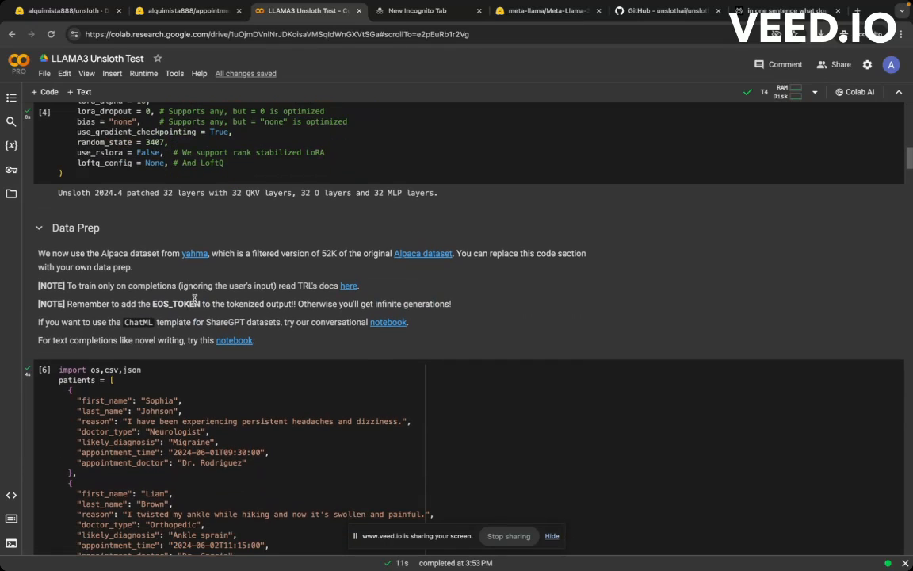
pyautogui.scroll(-3)
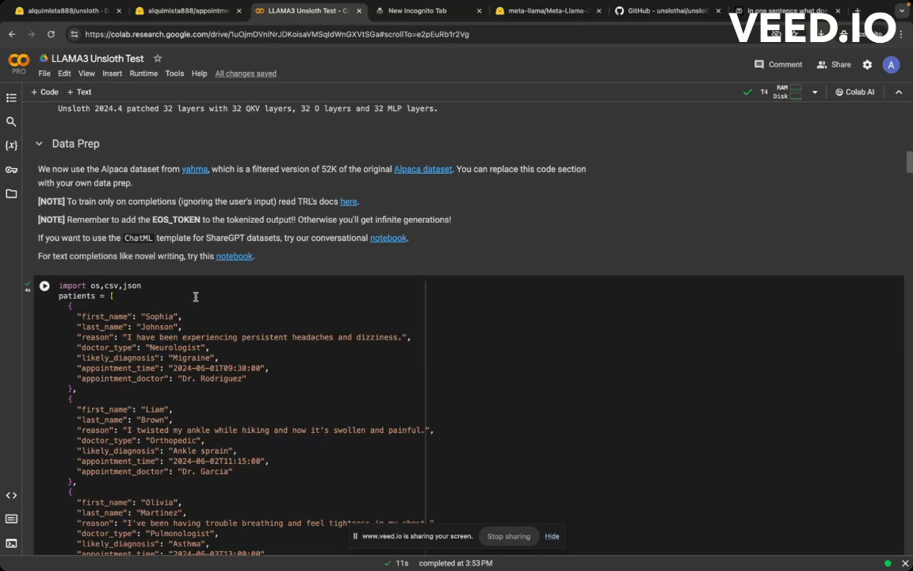
pyautogui.click(814, 92)
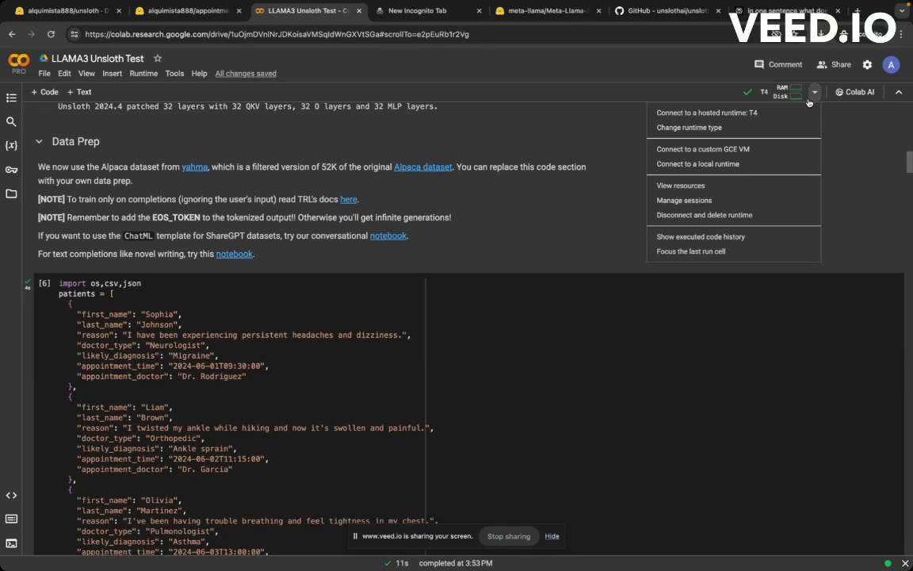
pyautogui.moveTo(714, 128)
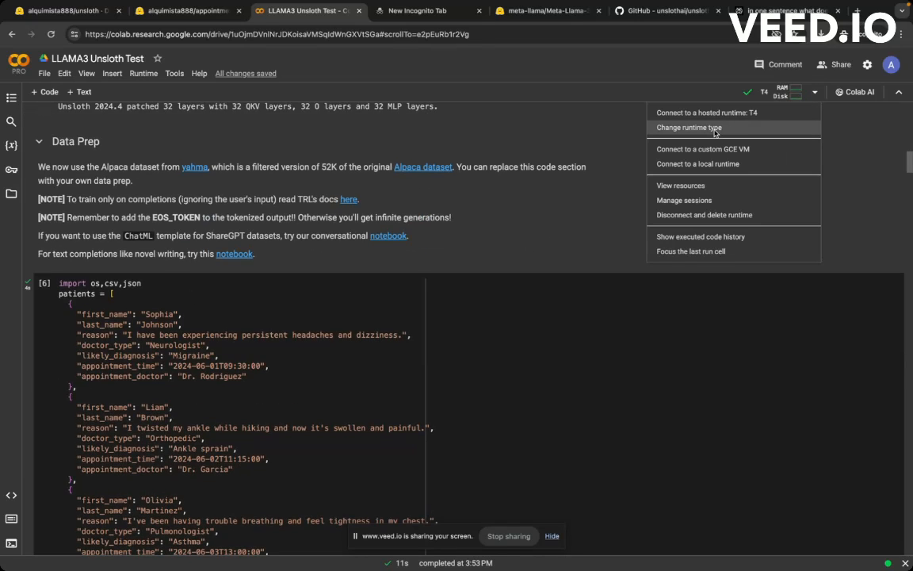
pyautogui.moveTo(769, 139)
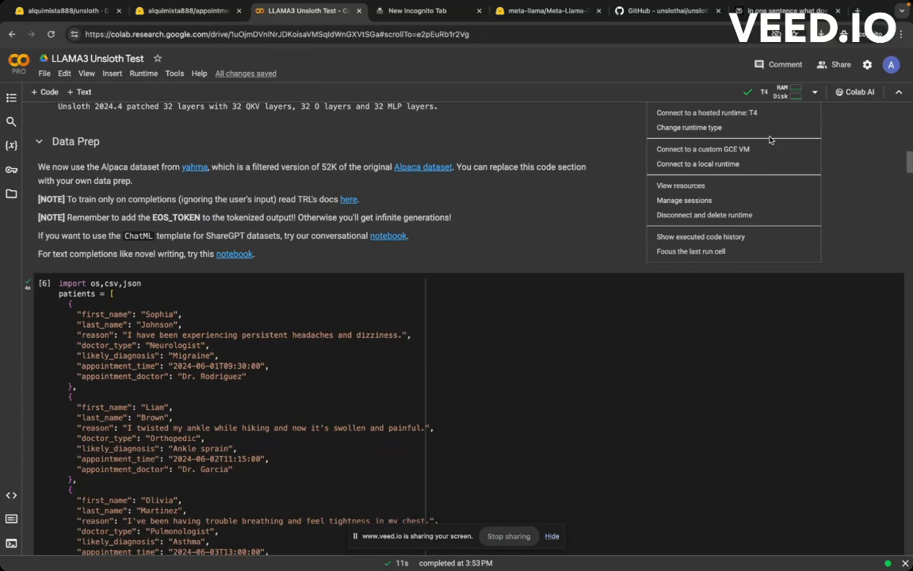
pyautogui.click(689, 127)
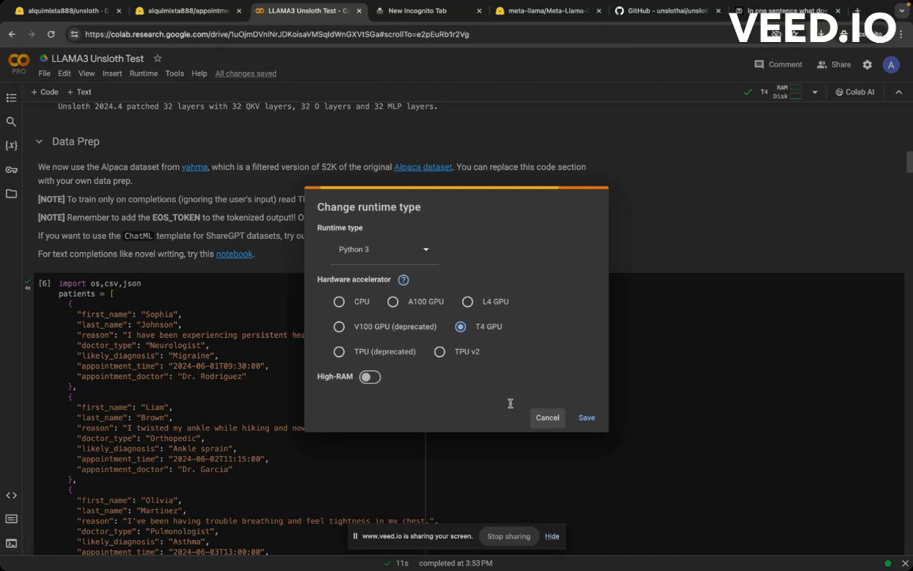
pyautogui.click(547, 417)
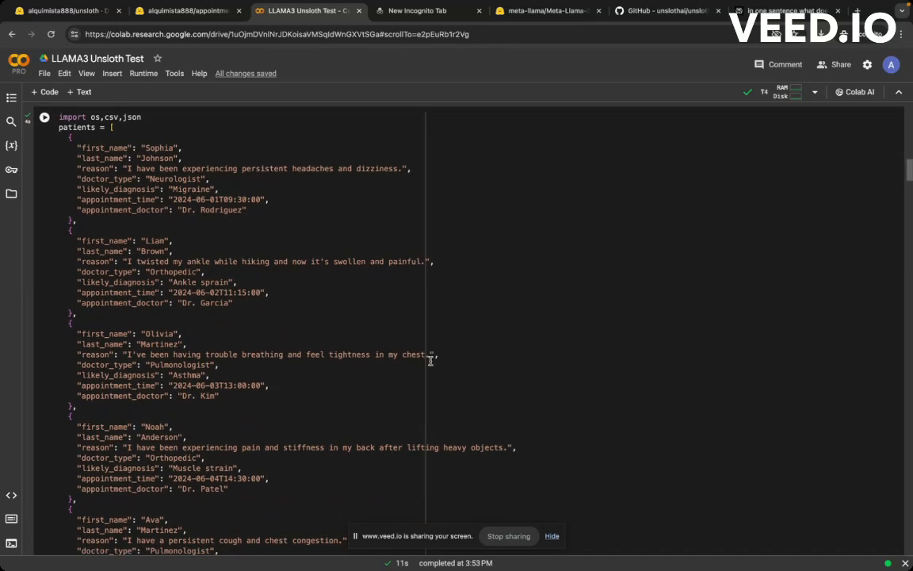
pyautogui.scroll(-3)
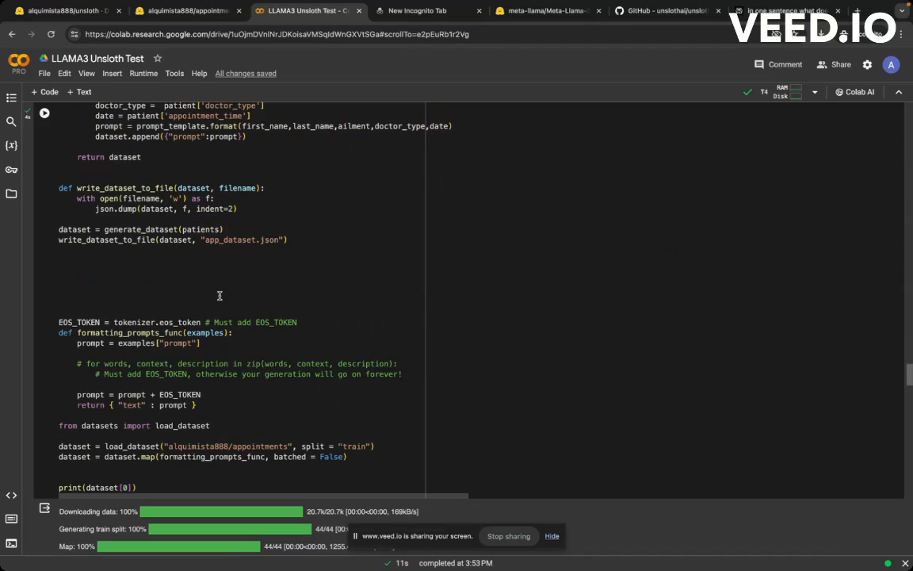
pyautogui.scroll(-3)
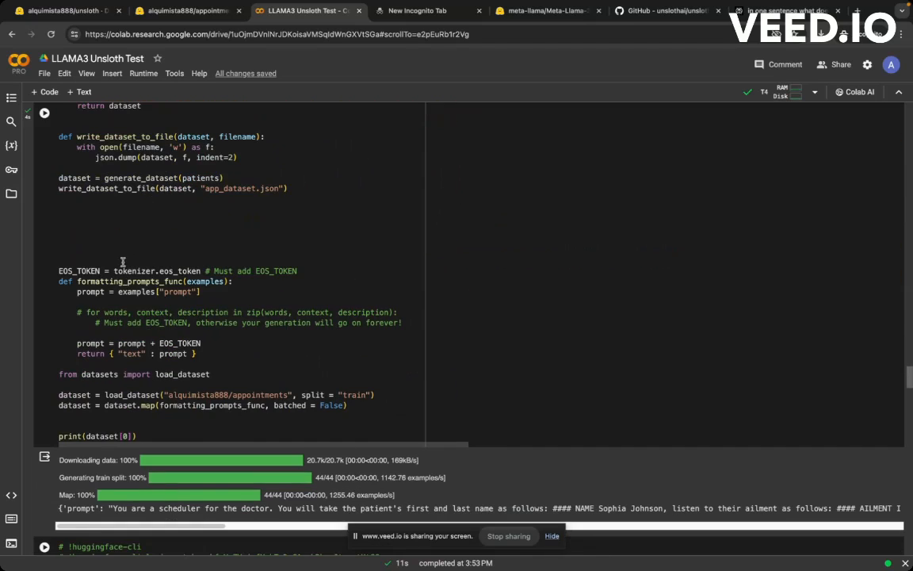
pyautogui.scroll(-3)
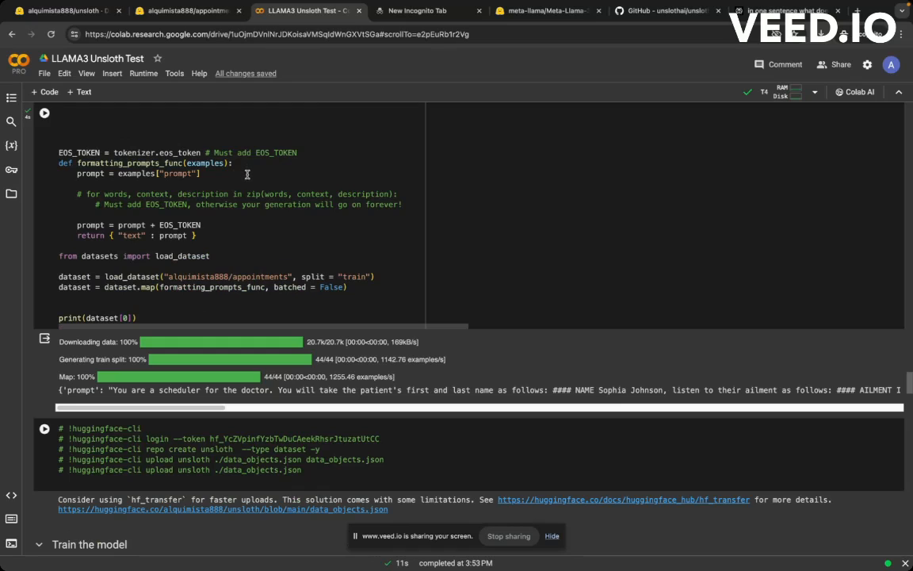
pyautogui.moveTo(148, 228)
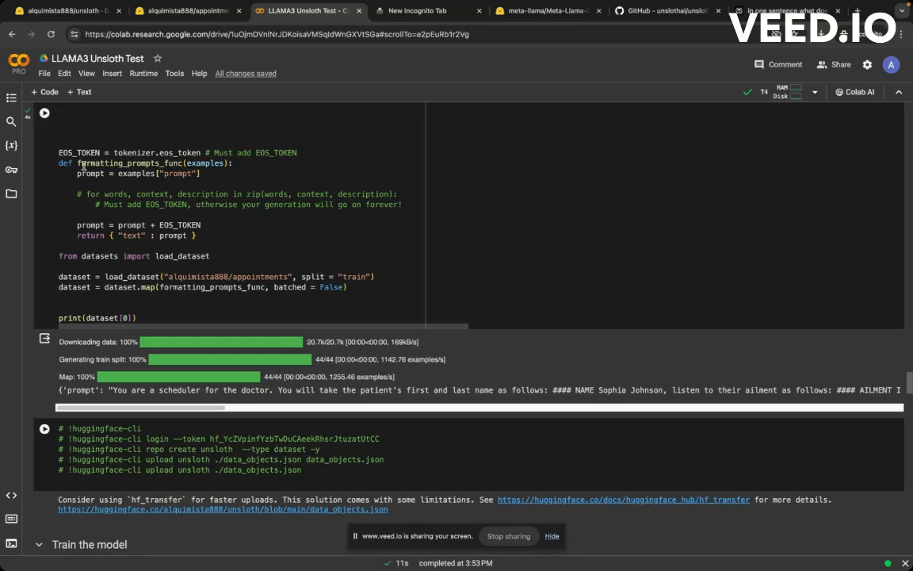
pyautogui.moveTo(131, 163)
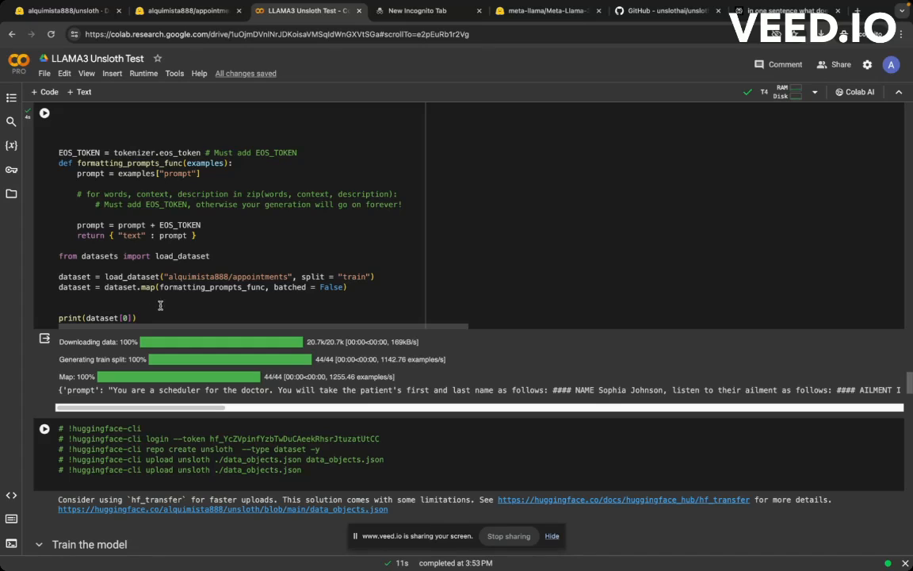
pyautogui.moveTo(177, 276)
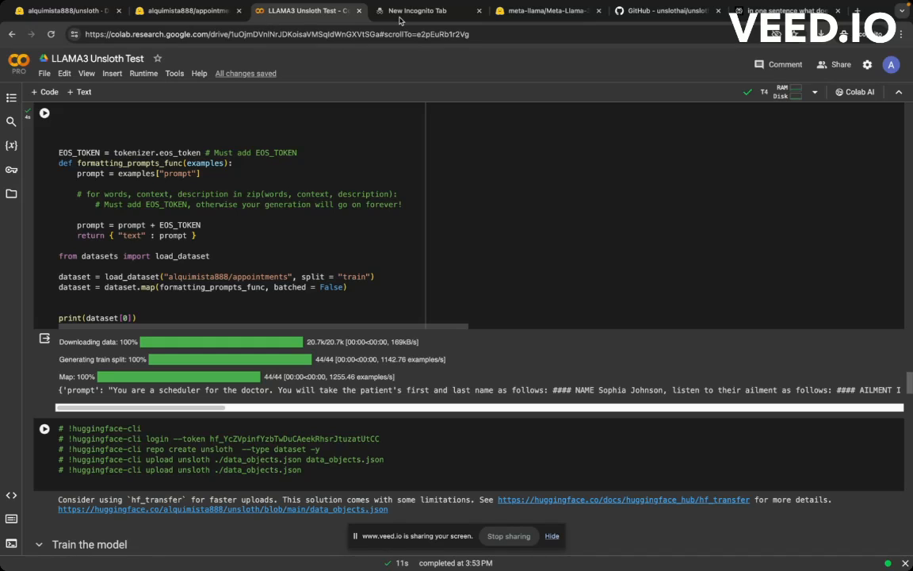
# Step: Look at the appointments dataset page again, then move on toward dataset.py
pyautogui.click(188, 10)
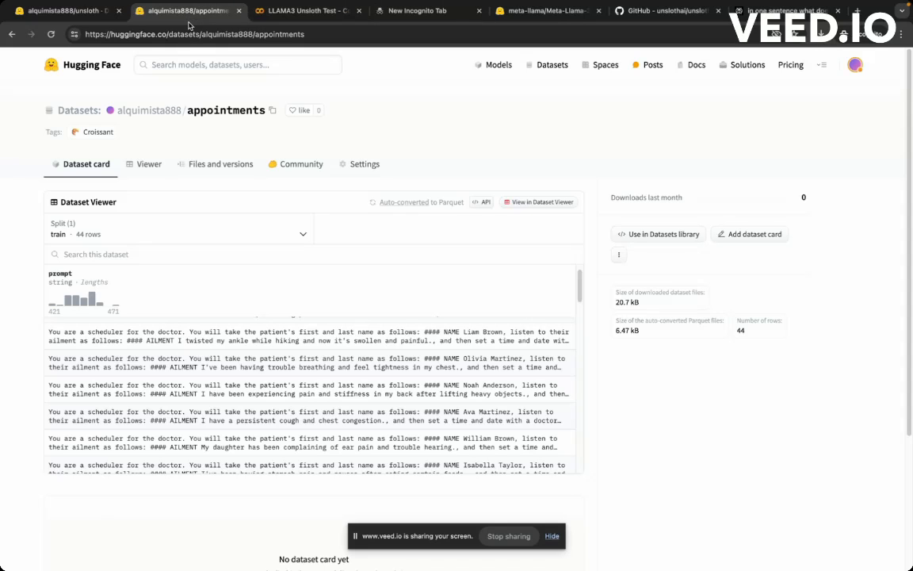
pyautogui.moveTo(280, 133)
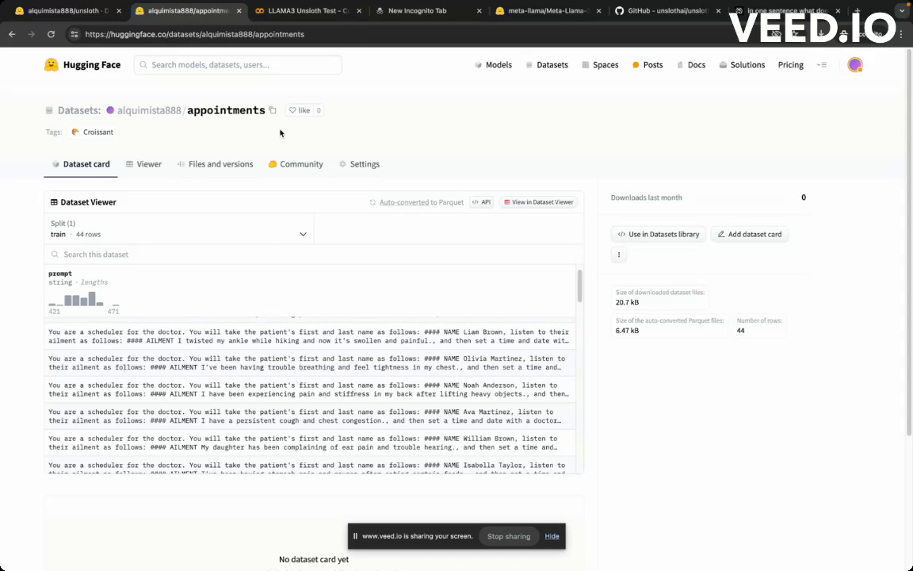
pyautogui.click(303, 10)
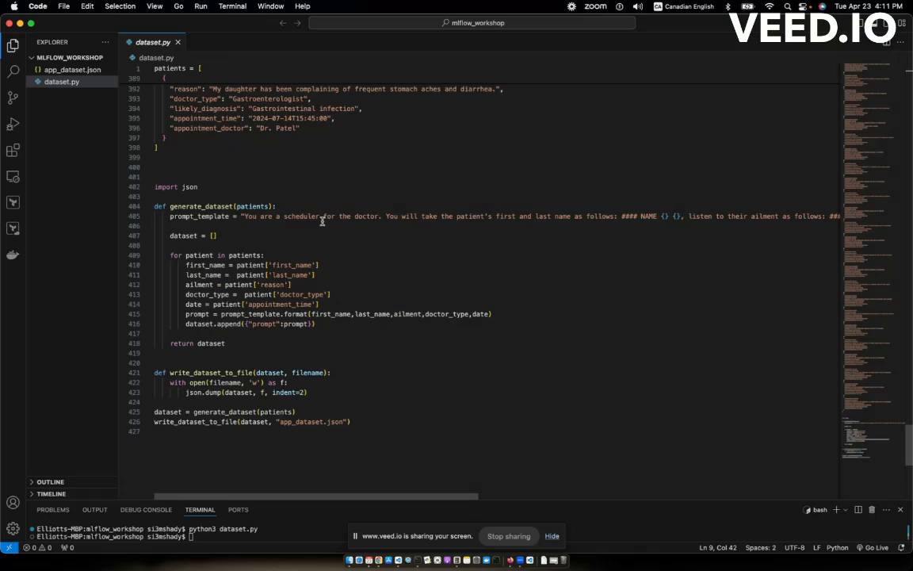
pyautogui.moveTo(372, 497)
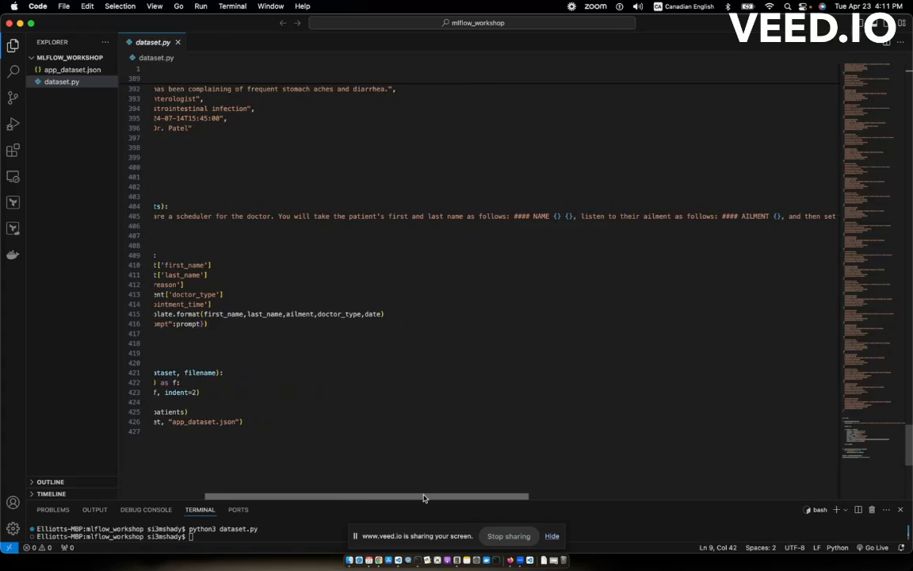
# Step: Scroll along dataset.py's prompt_template line to the doctor type and date placeholders
pyautogui.hscroll(3)
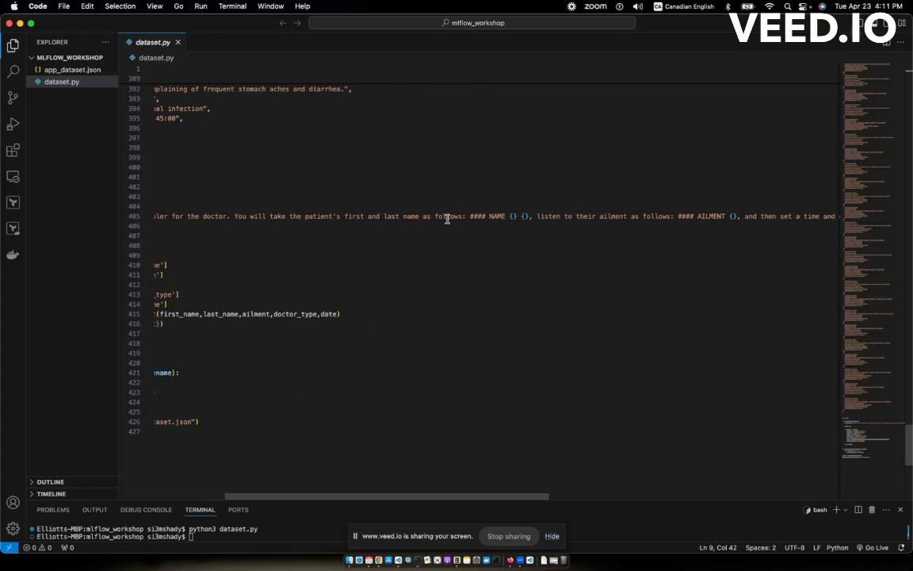
pyautogui.moveTo(431, 484)
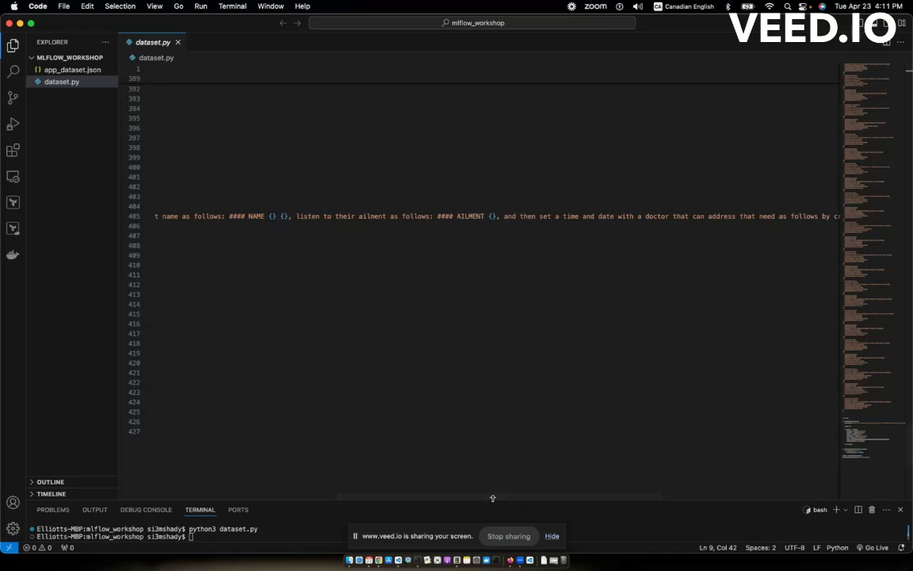
pyautogui.moveTo(492, 497); pyautogui.dragTo(525, 497)
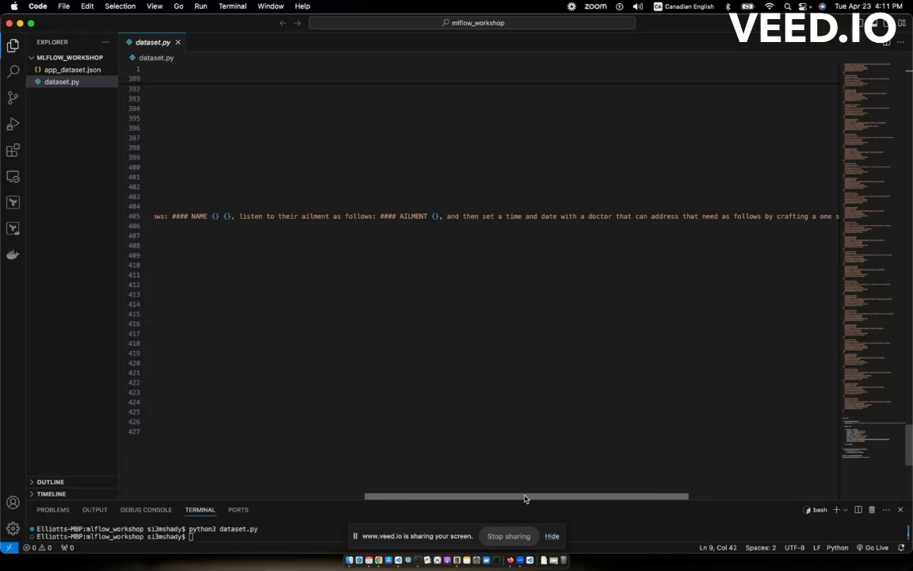
pyautogui.hscroll(3)
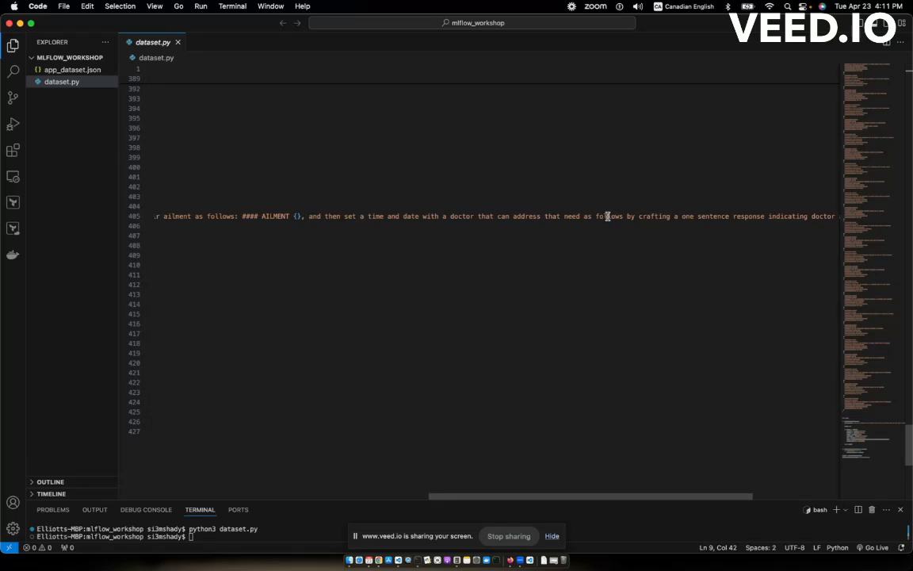
pyautogui.moveTo(562, 218)
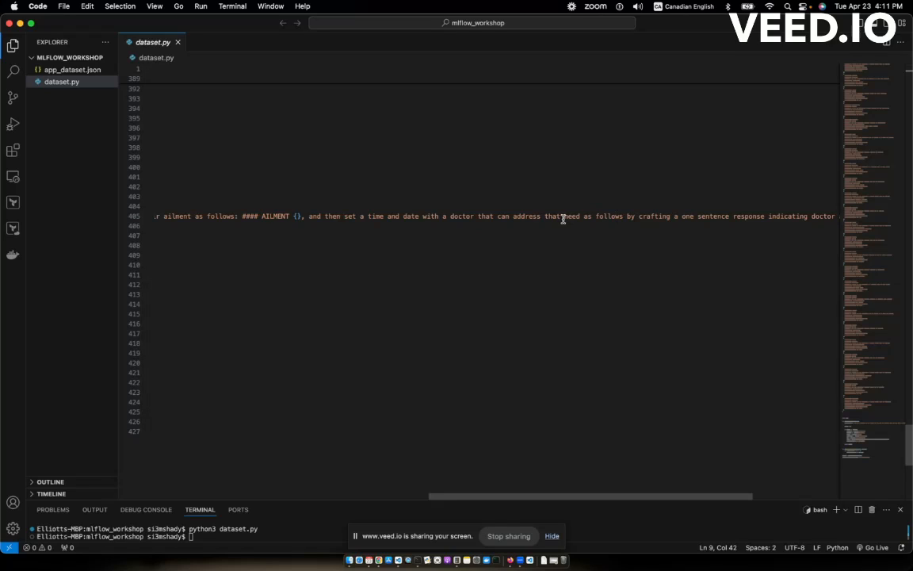
pyautogui.moveTo(592, 491)
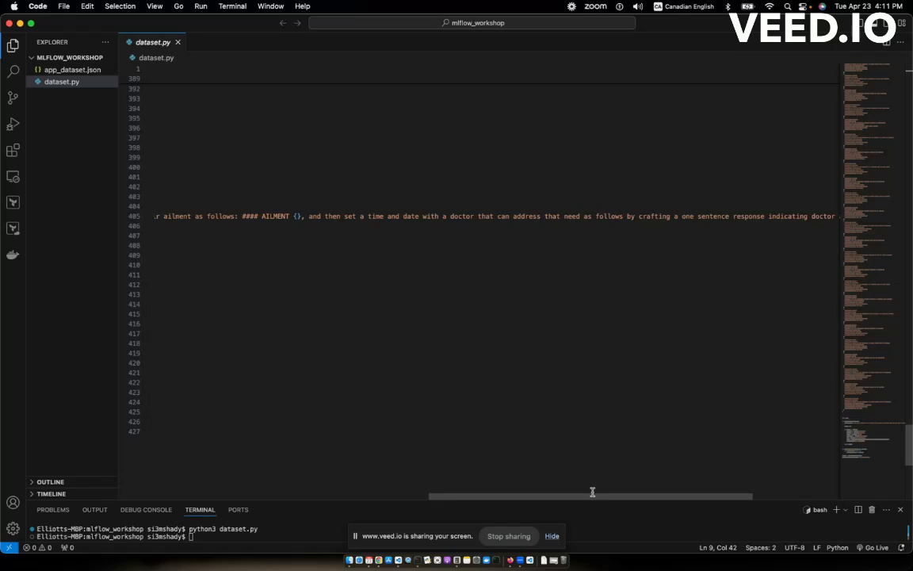
pyautogui.moveTo(591, 496); pyautogui.dragTo(676, 496)
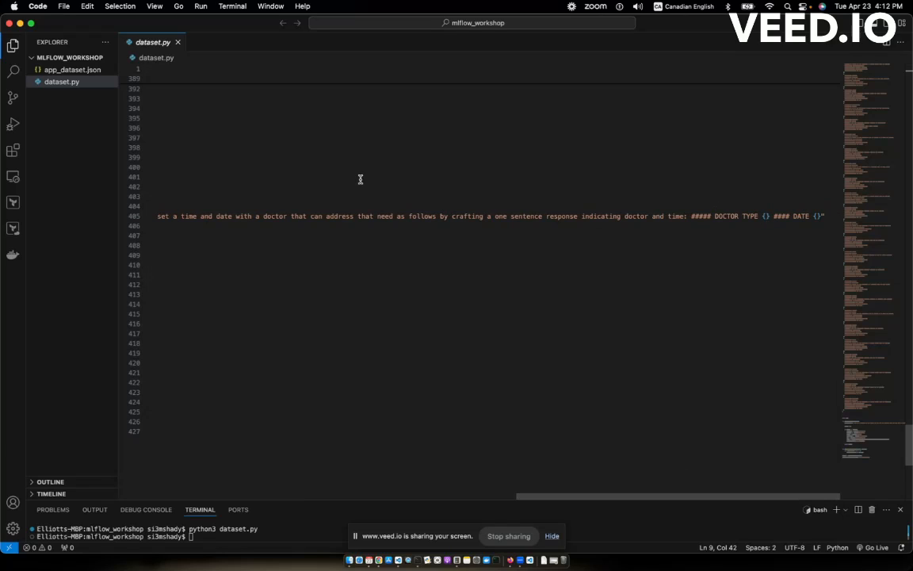
pyautogui.moveTo(549, 232)
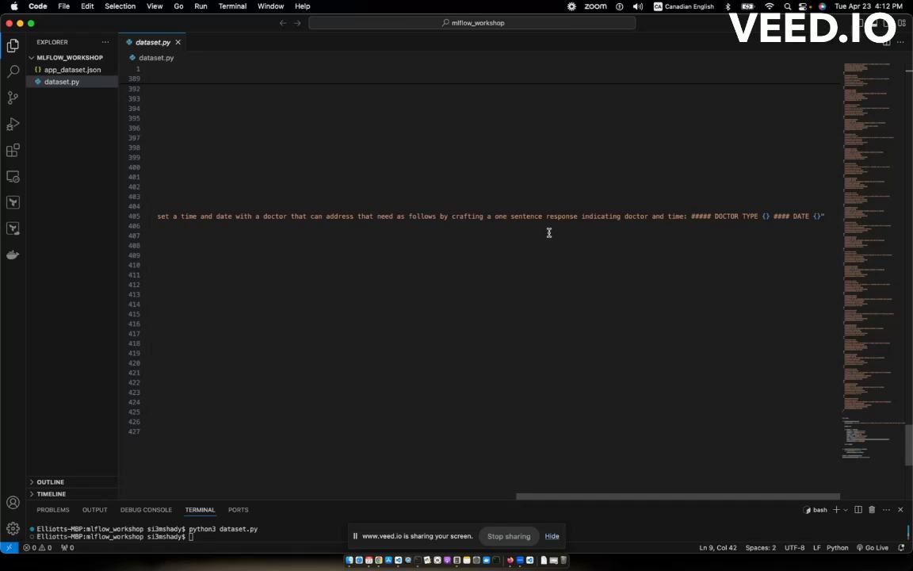
pyautogui.moveTo(286, 222)
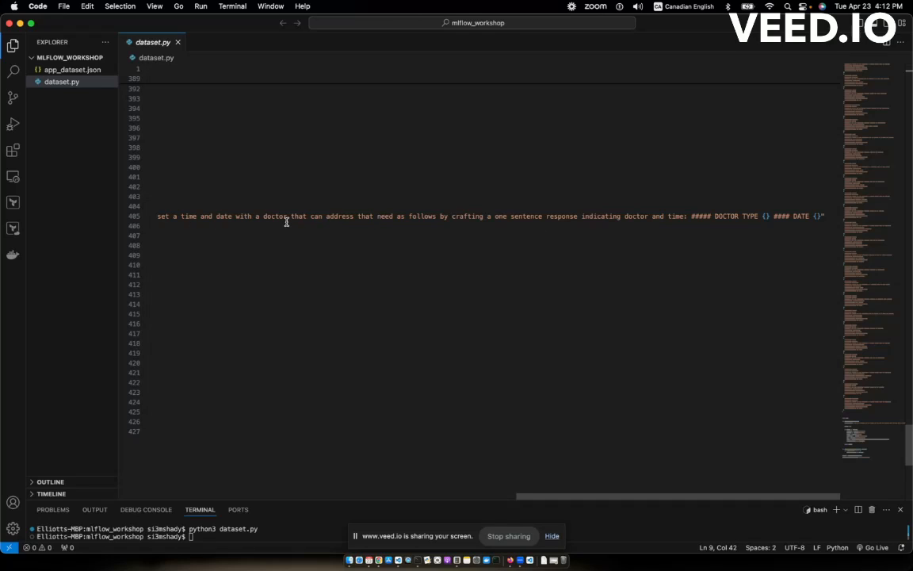
pyautogui.moveTo(744, 237)
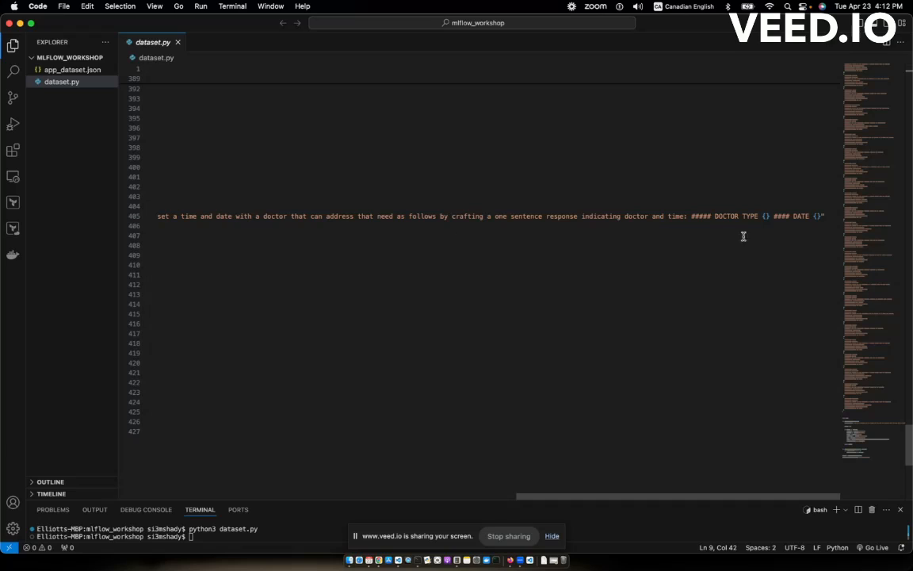
pyautogui.moveTo(723, 302)
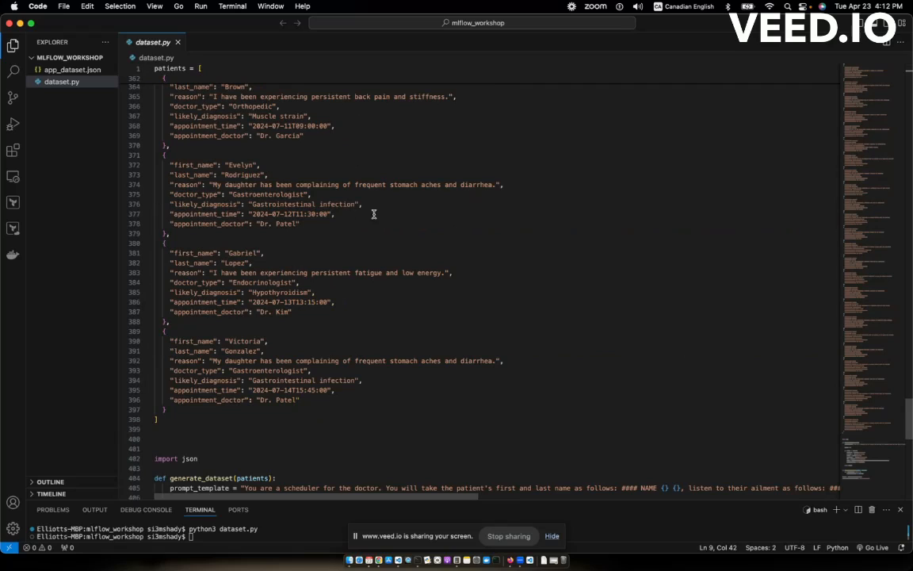
pyautogui.moveTo(212, 188)
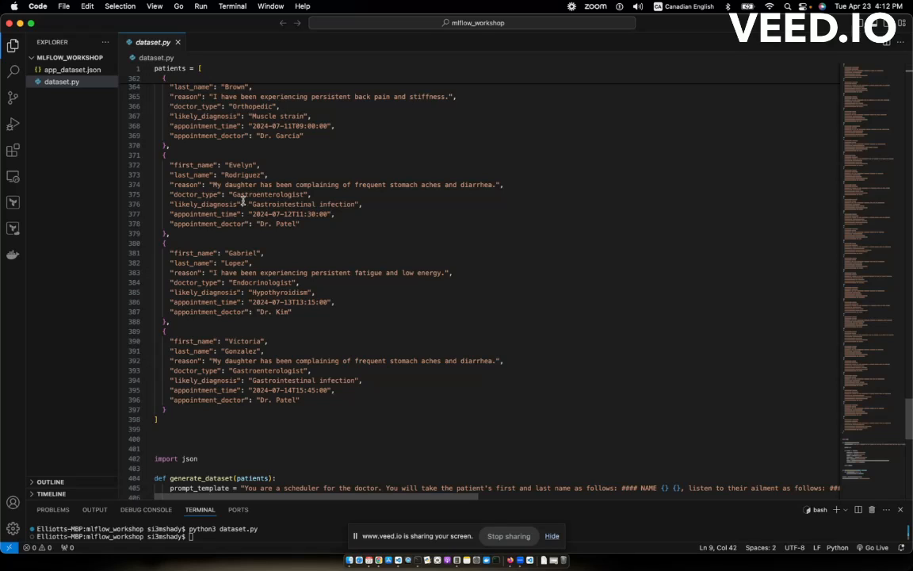
pyautogui.moveTo(352, 191)
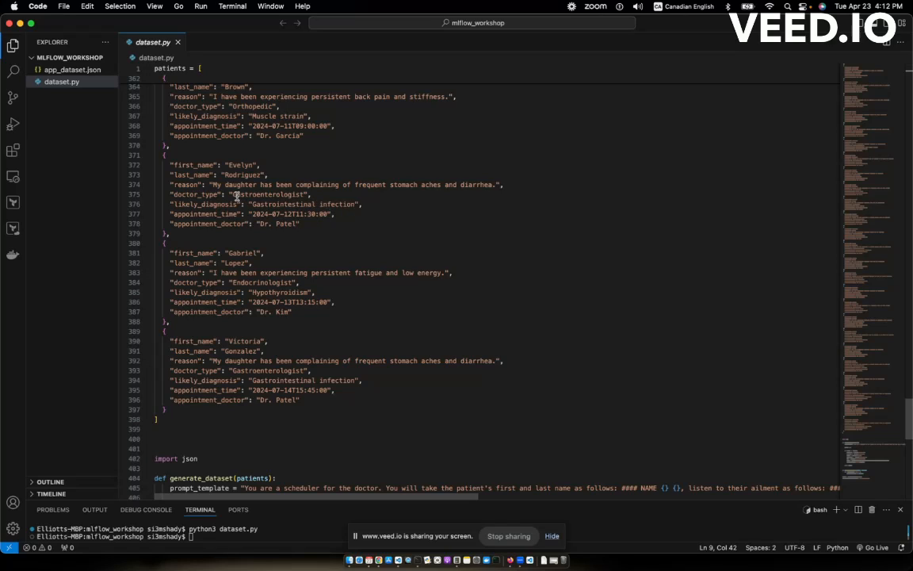
pyautogui.moveTo(277, 195)
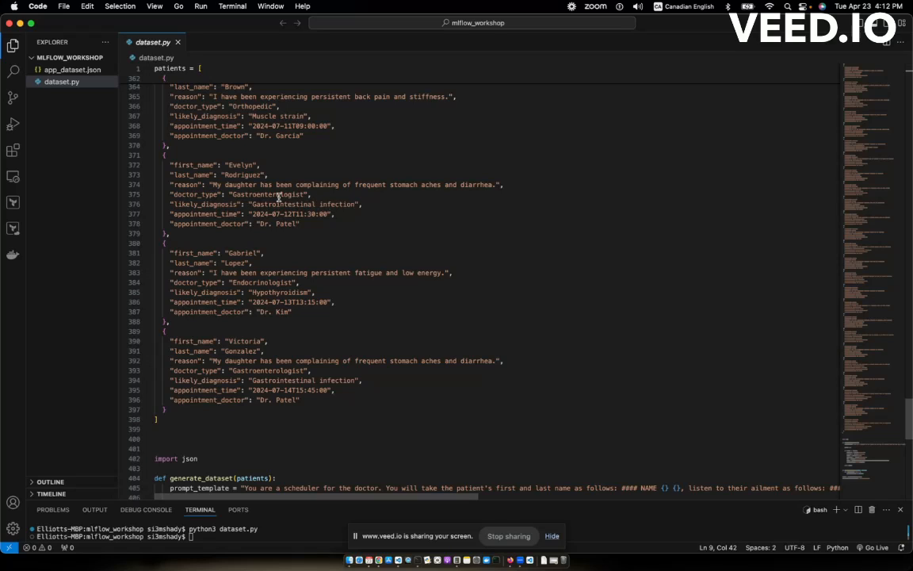
pyautogui.moveTo(311, 386)
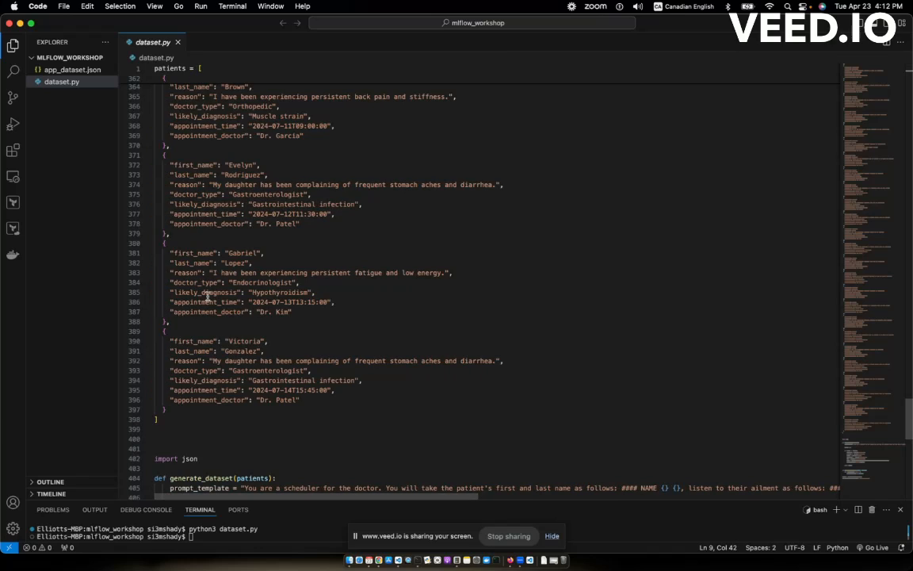
pyautogui.moveTo(329, 428)
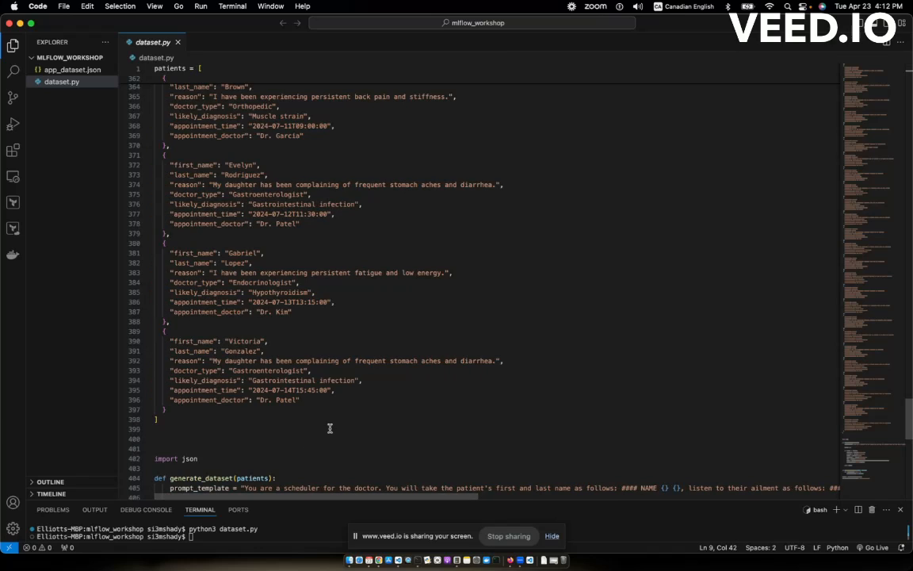
pyautogui.moveTo(435, 241)
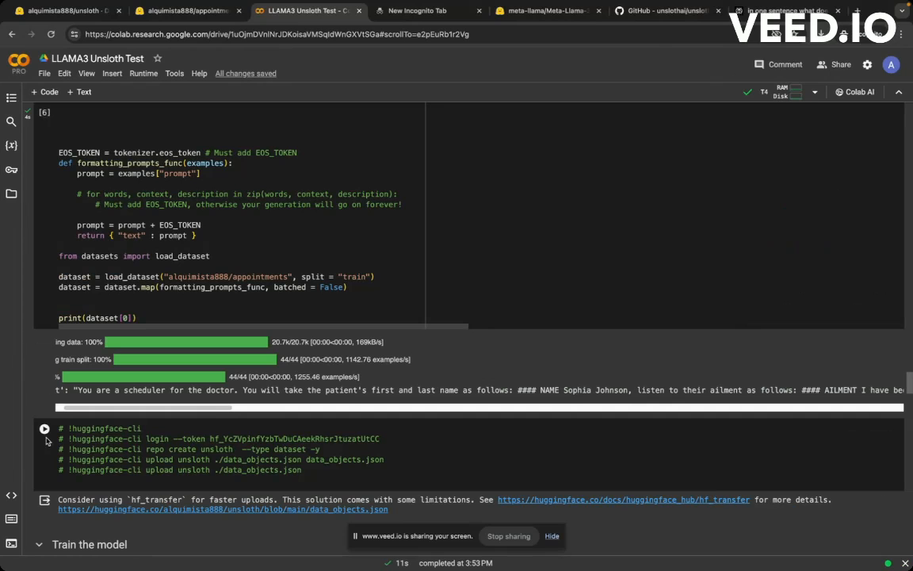
# Step: Scroll past the 60-step training losses and memory stats to the Inference prompt cell
pyautogui.scroll(-3)
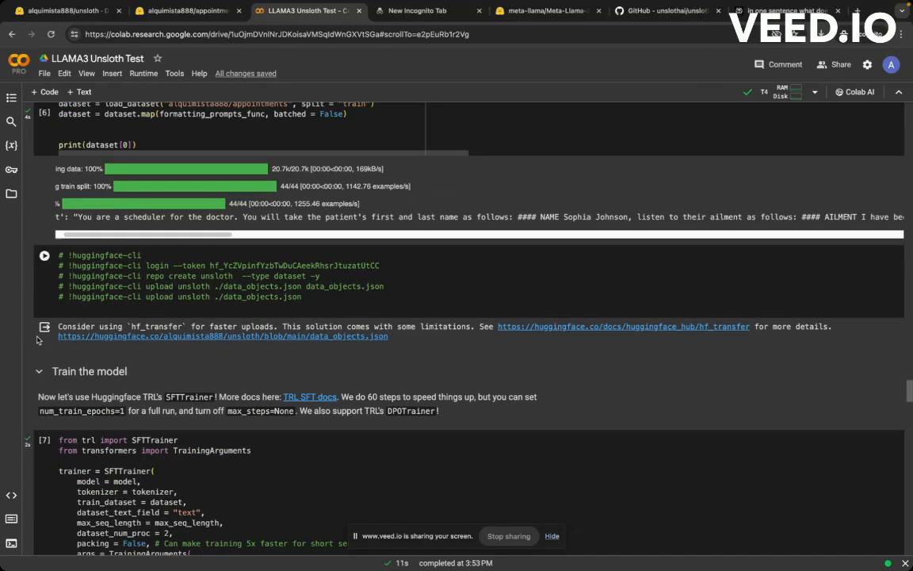
pyautogui.scroll(-3)
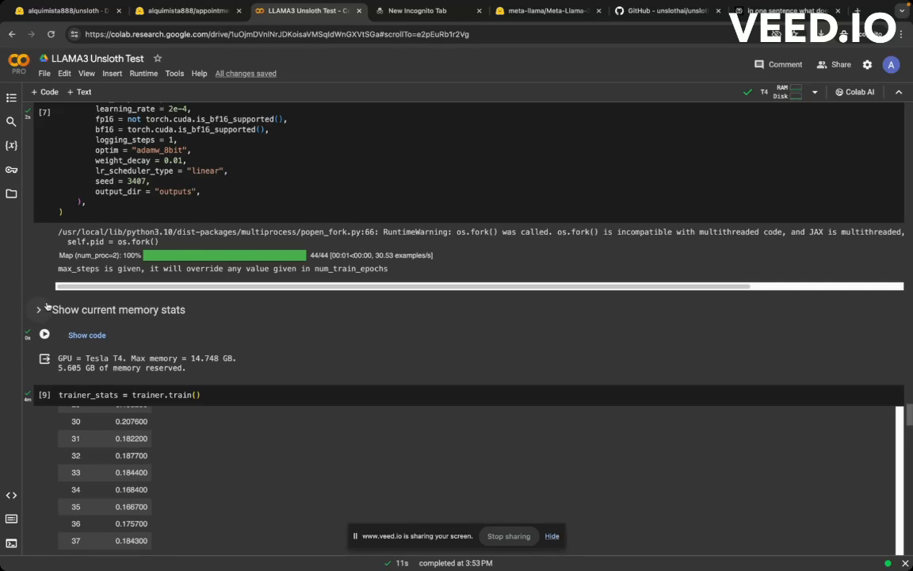
pyautogui.scroll(-3)
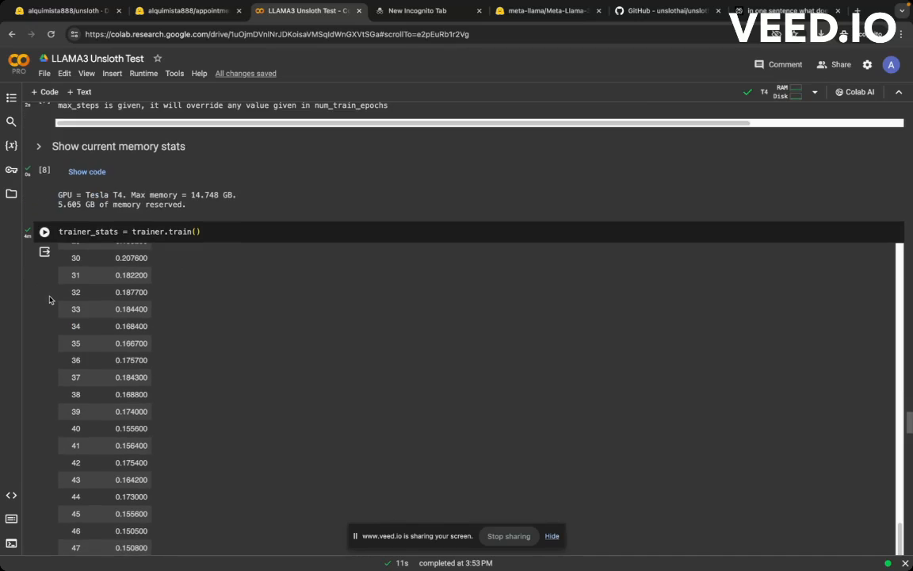
pyautogui.scroll(-3)
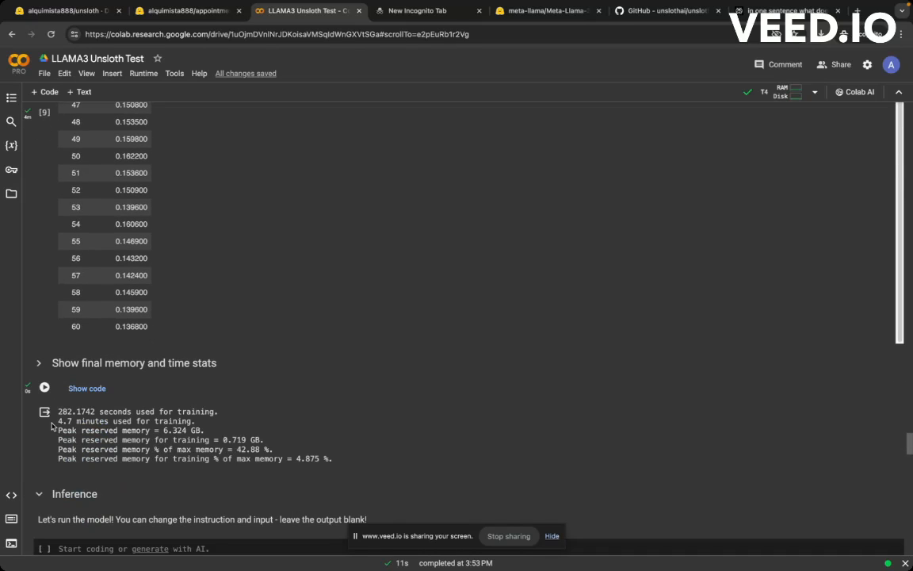
pyautogui.moveTo(100, 436)
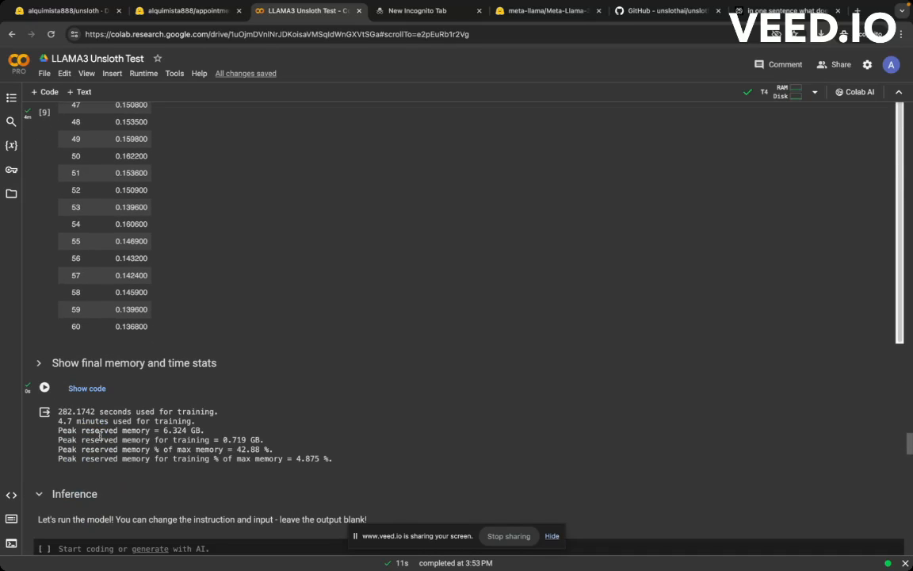
pyautogui.scroll(-3)
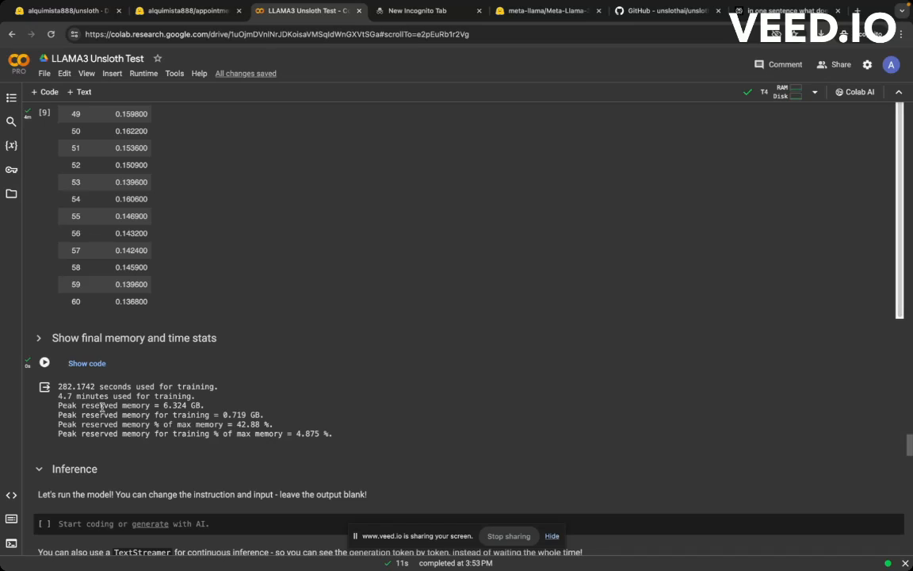
pyautogui.moveTo(70, 405)
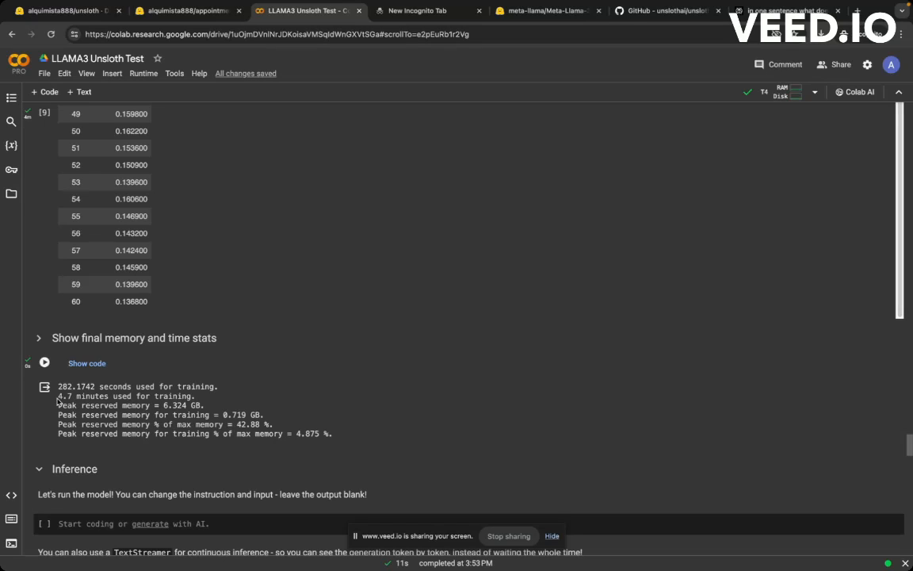
pyautogui.moveTo(153, 402)
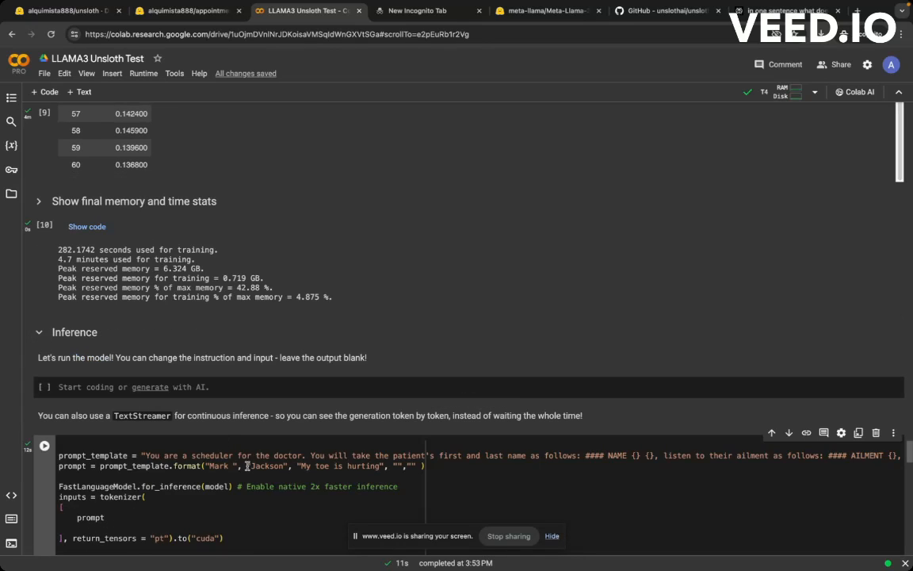
pyautogui.scroll(-3)
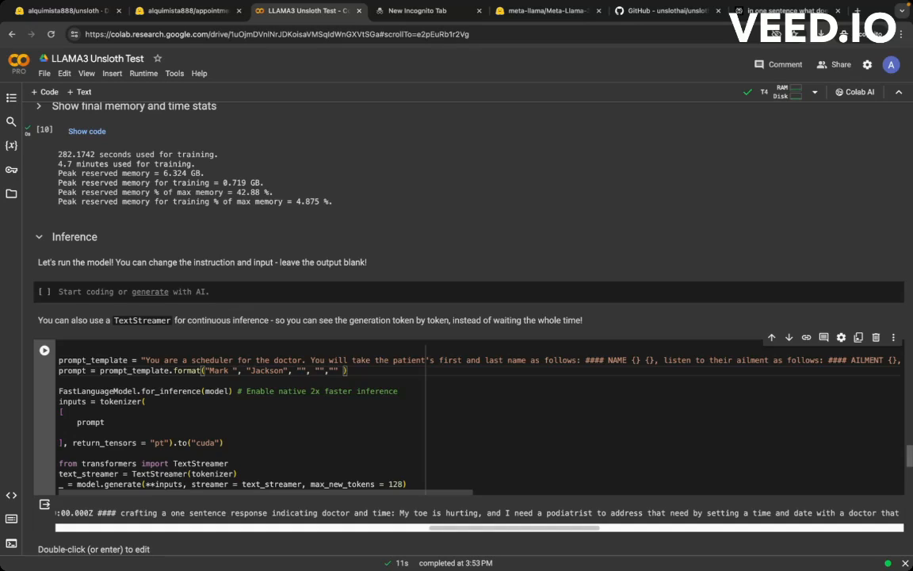
pyautogui.write('I broke my thumb')
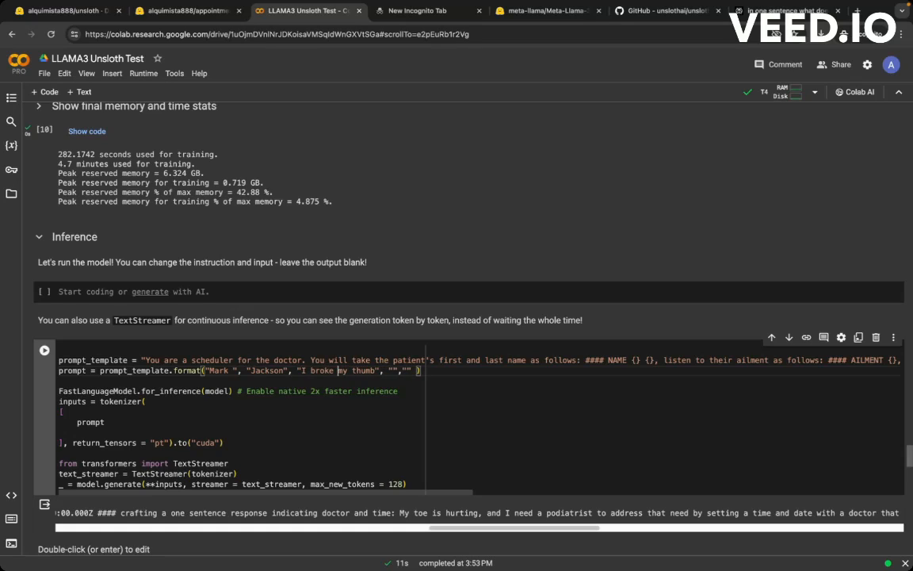
pyautogui.doubleClick(267, 370)
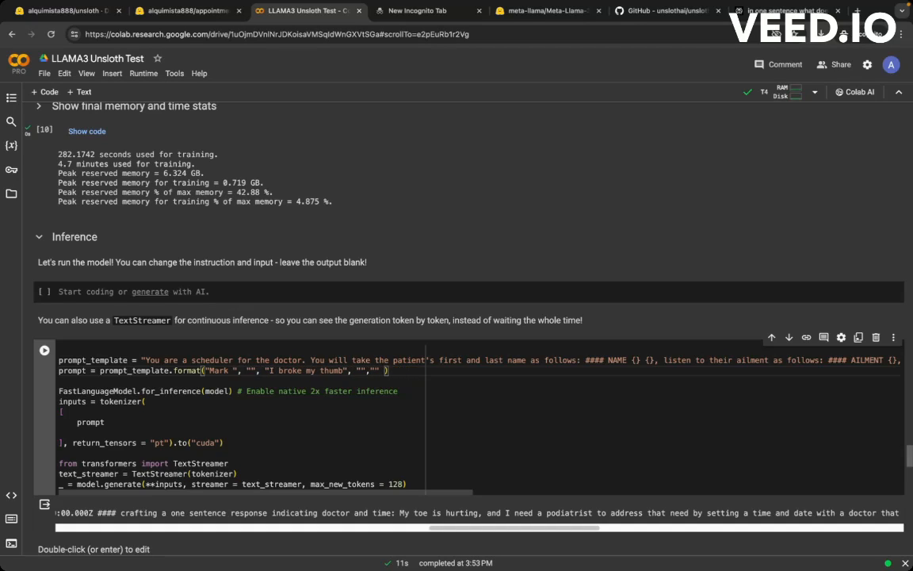
pyautogui.write('Barry')
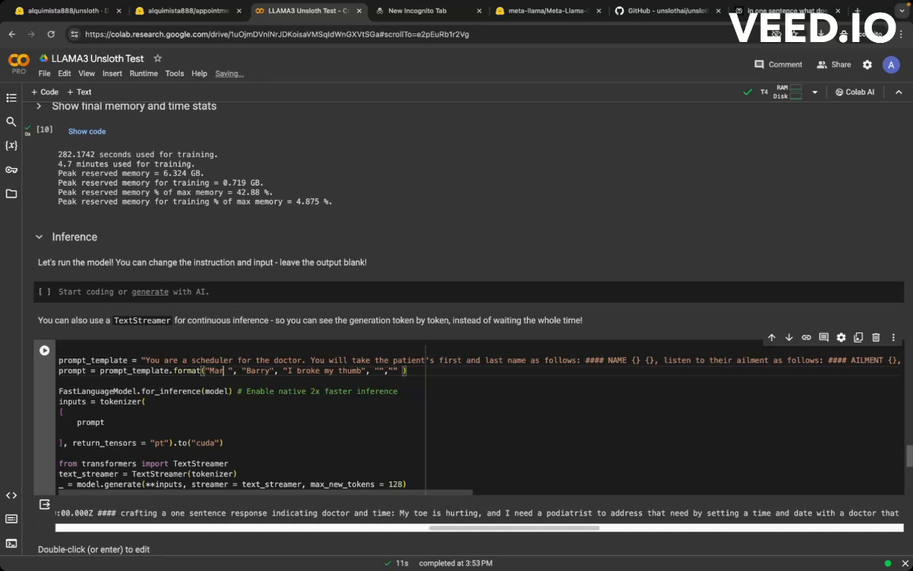
pyautogui.write('Kelly')
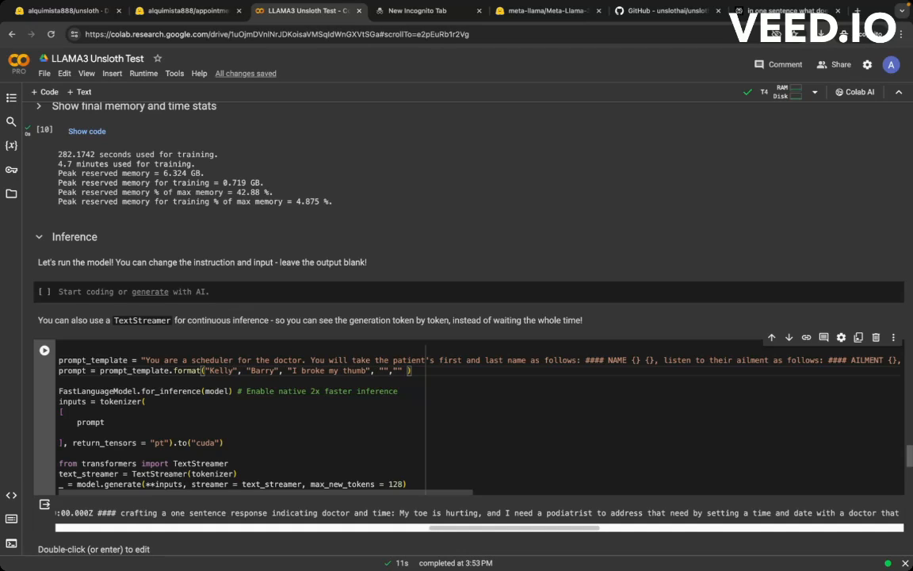
pyautogui.moveTo(387, 526)
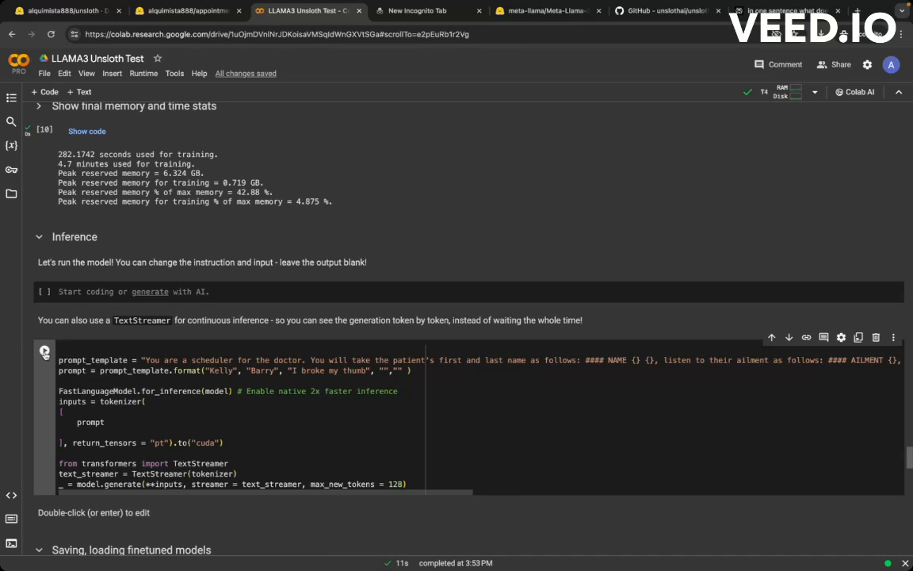
pyautogui.click(45, 350)
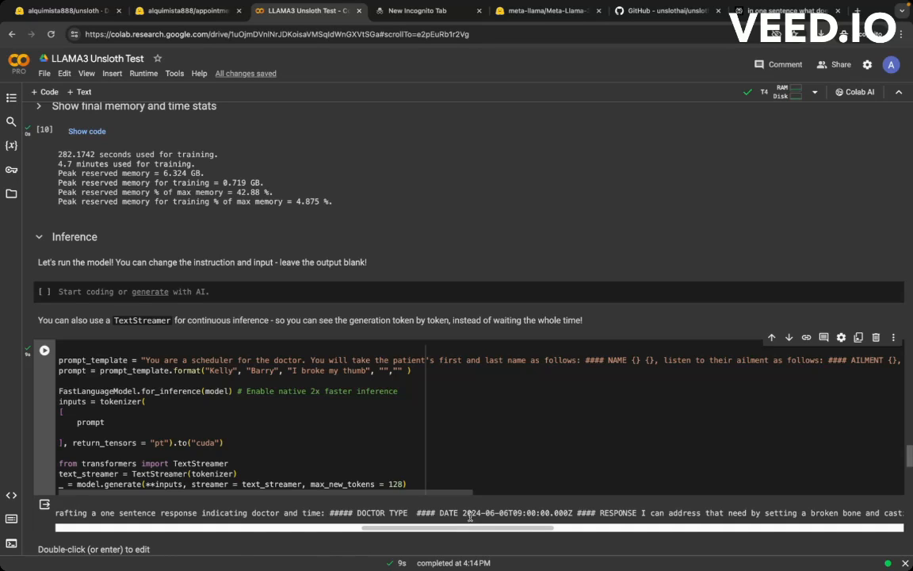
pyautogui.moveTo(493, 522)
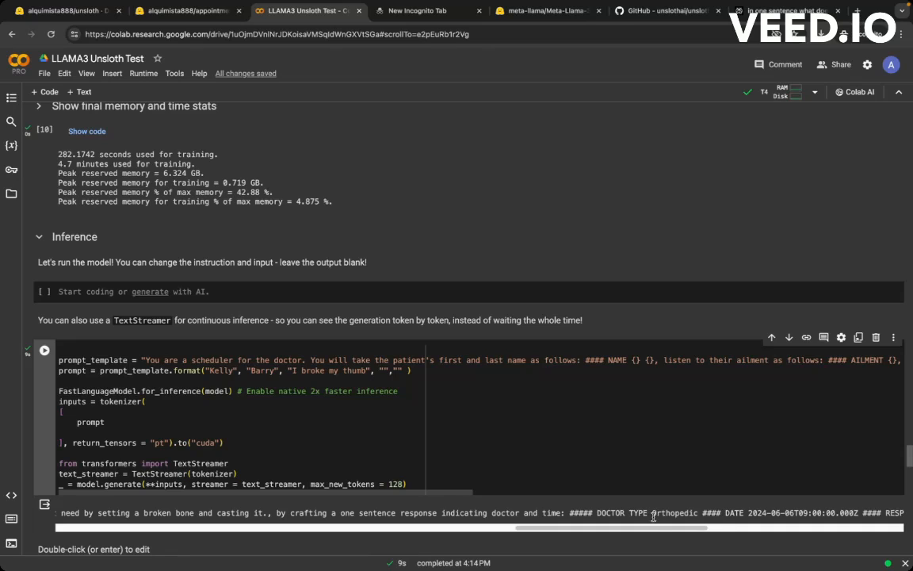
pyautogui.moveTo(651, 515)
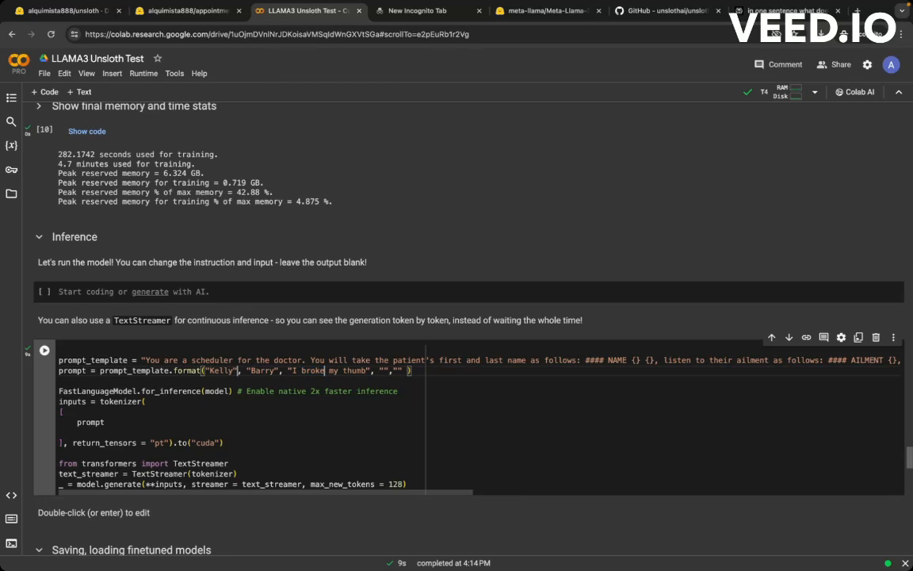
# Step: Select the old patient arguments to replace with Bruce and "I cant smell anything"
pyautogui.doubleClick(263, 371)
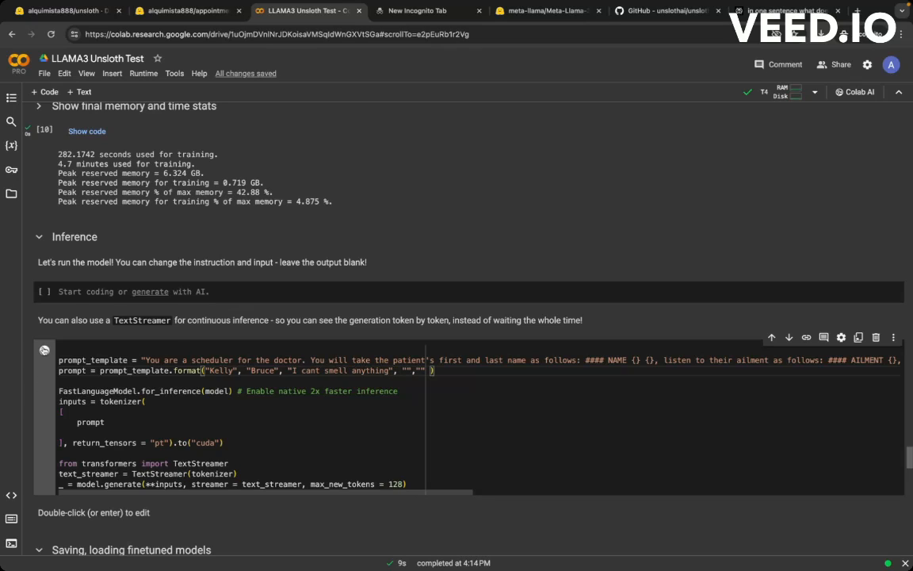
# Step: Run the Kelly Bruce inference cell and select Otolaryngologist from the DOCTOR TYPE reply to copy it
pyautogui.click(45, 350)
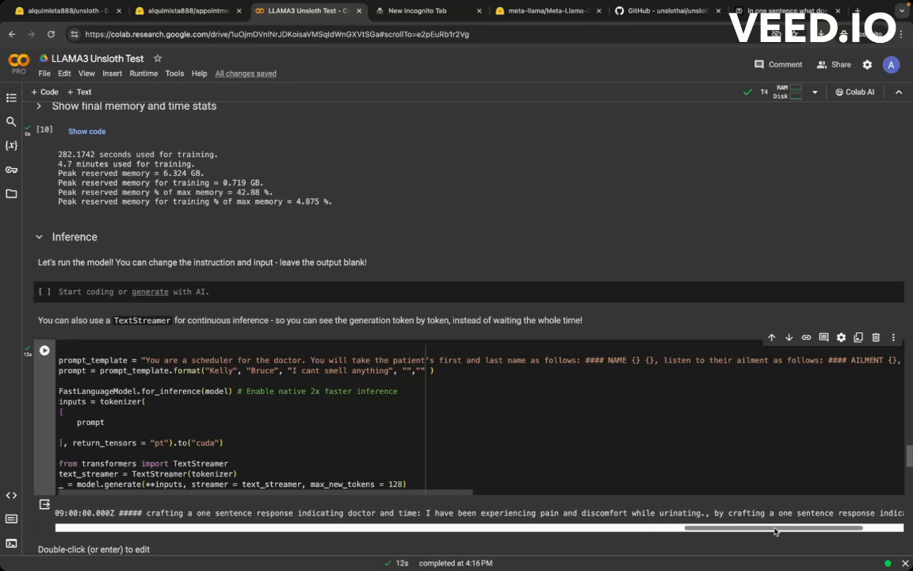
pyautogui.moveTo(773, 527); pyautogui.dragTo(864, 527)
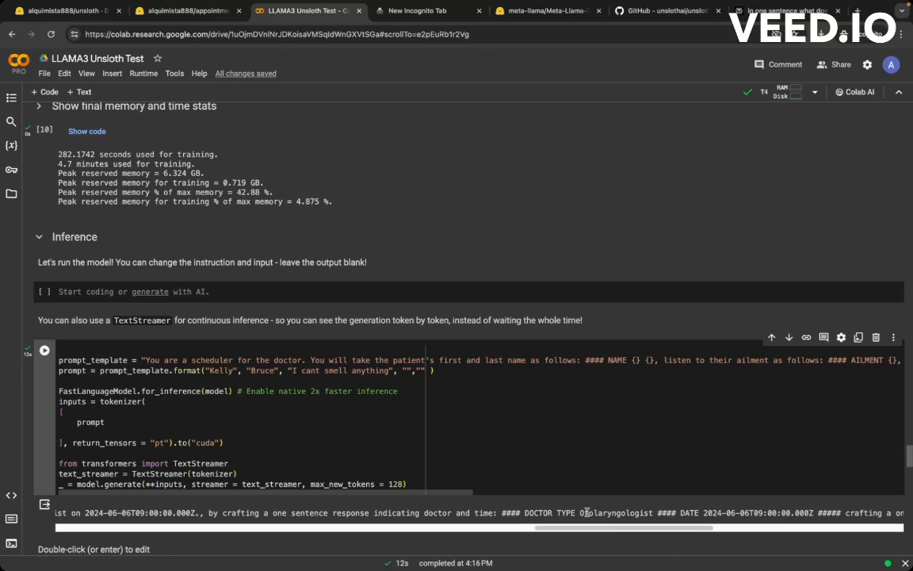
pyautogui.doubleClick(614, 512)
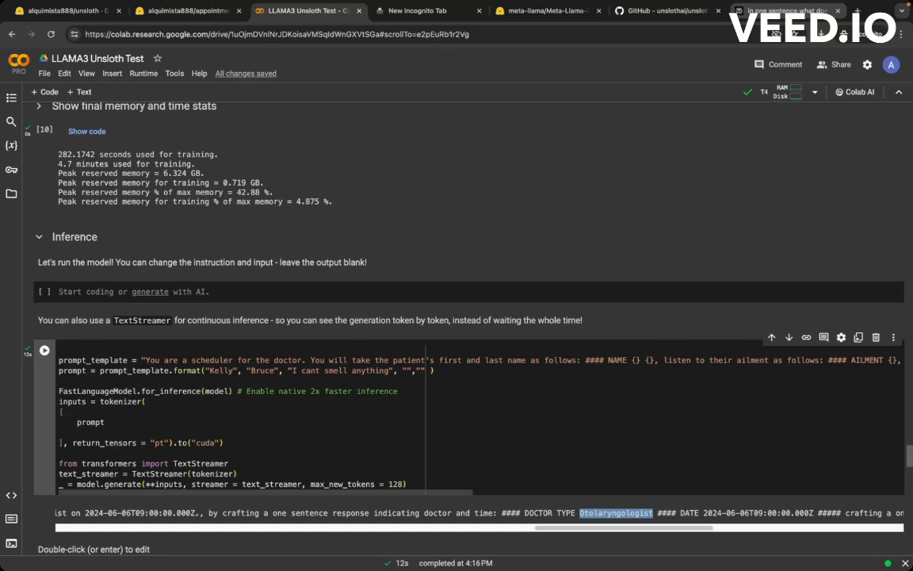
# Step: In the Perplexity thread, ask "what type of doctor is this Otolaryngologist" using the copied doctor type
pyautogui.click(787, 11)
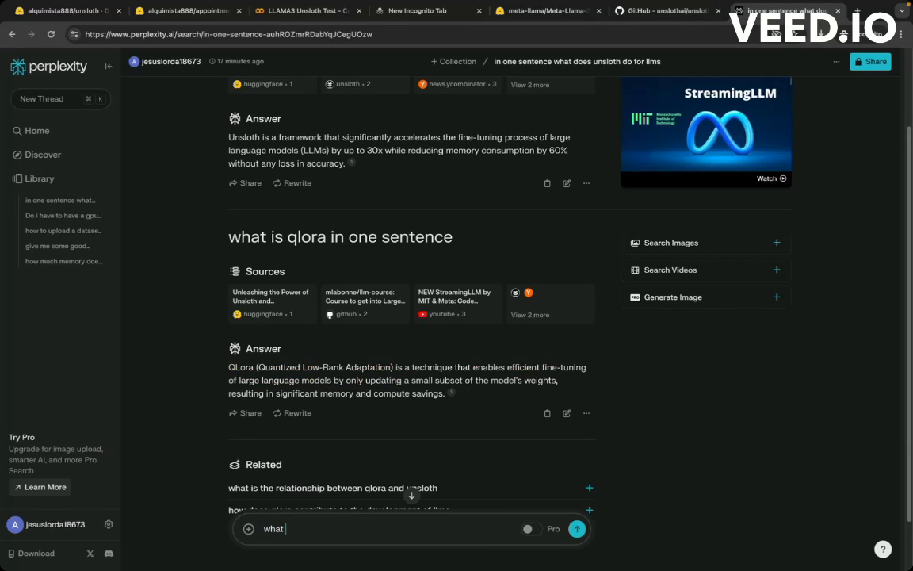
pyautogui.write('type of doctor is thi')
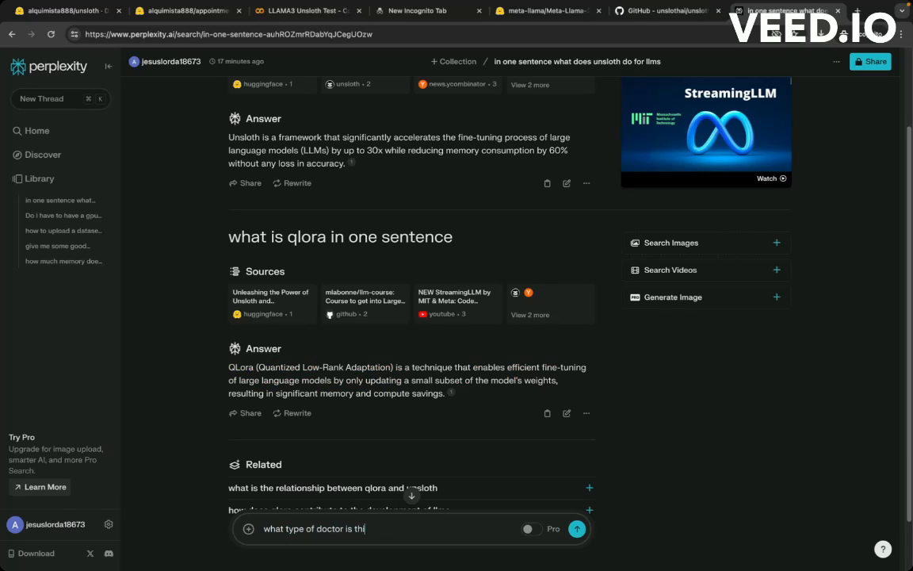
pyautogui.click(577, 529)
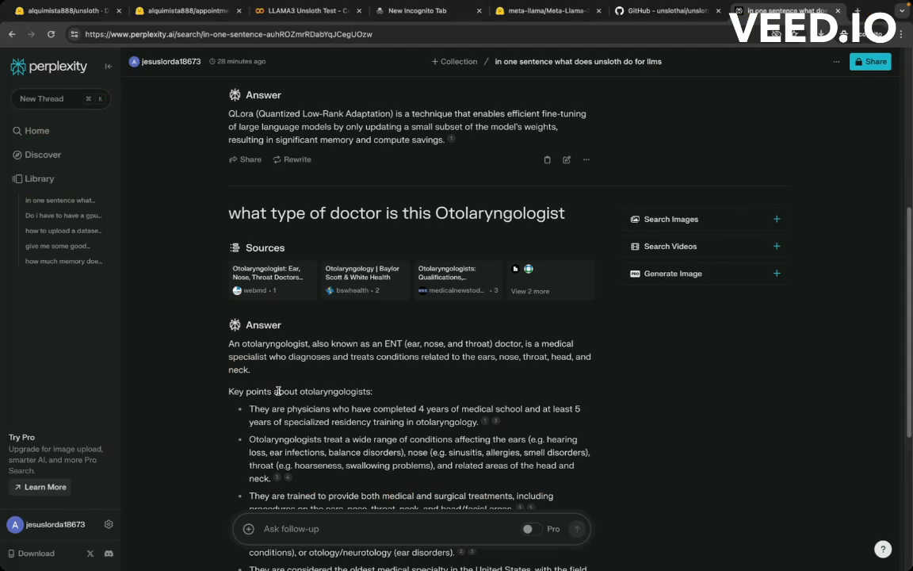
pyautogui.moveTo(181, 278)
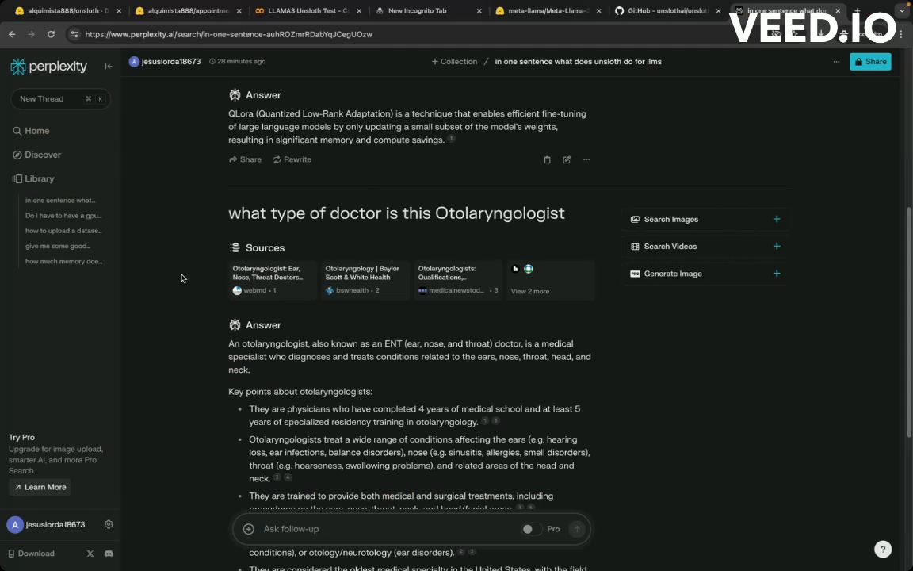
pyautogui.moveTo(175, 311)
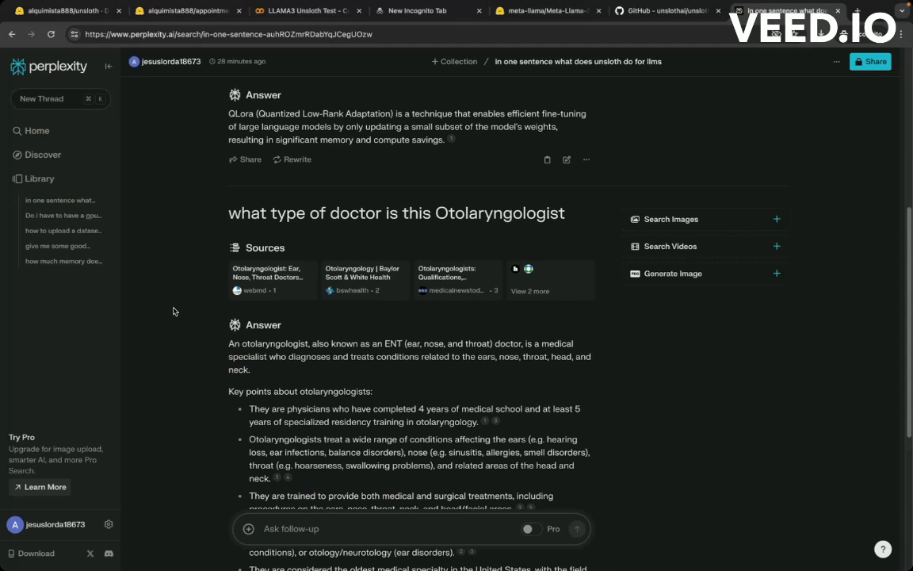
pyautogui.moveTo(76, 324)
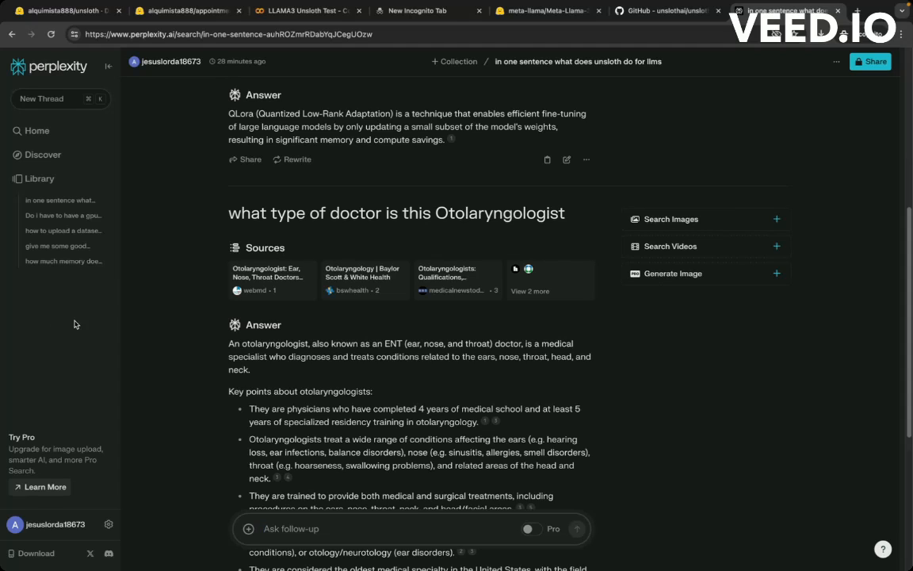